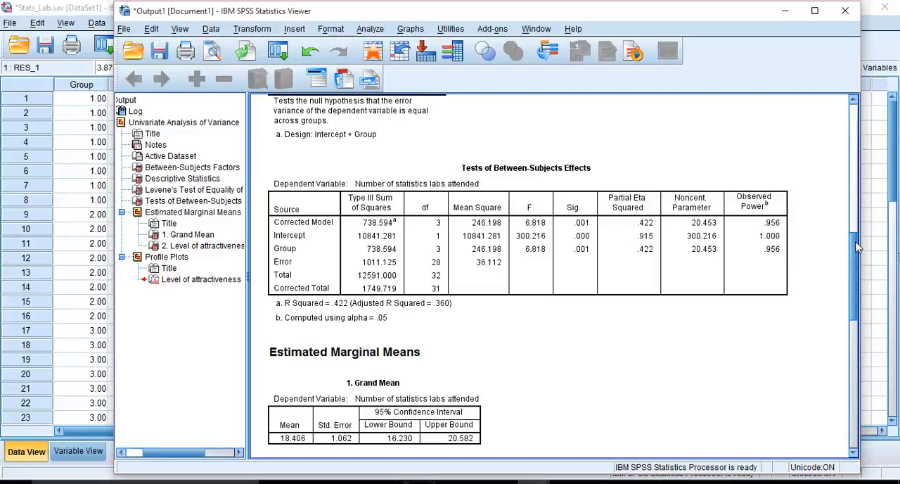
- Scroll the ANOVA output before returning to the data sheet with the RES_1 column
{"action": "scroll", "scroll_direction": "down", "scroll_amount": 3}
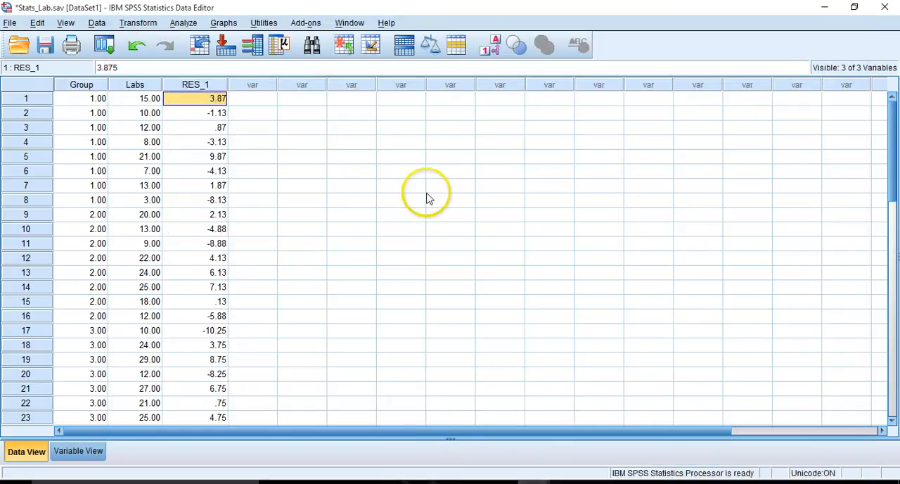
{"action": "mouse_move", "coordinate": [332, 158]}
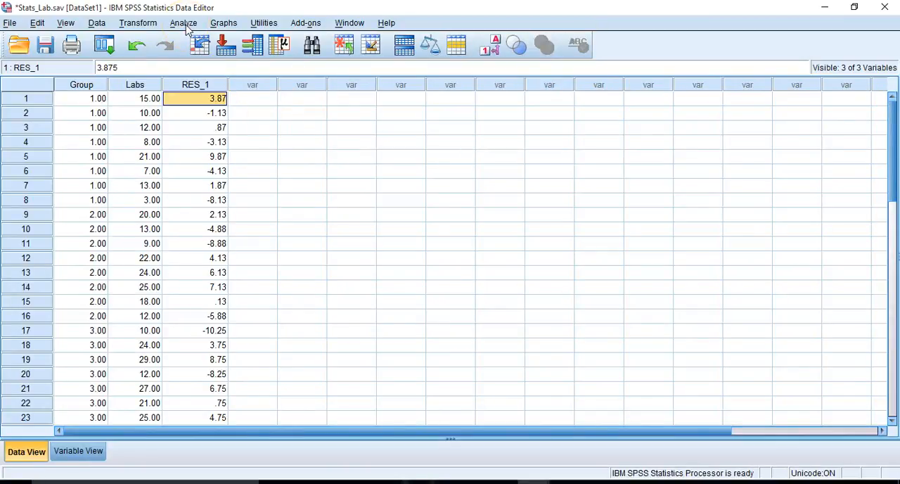
- Start an Explore analysis with Residual for Labs as the dependent variable
{"action": "left_click", "coordinate": [186, 22]}
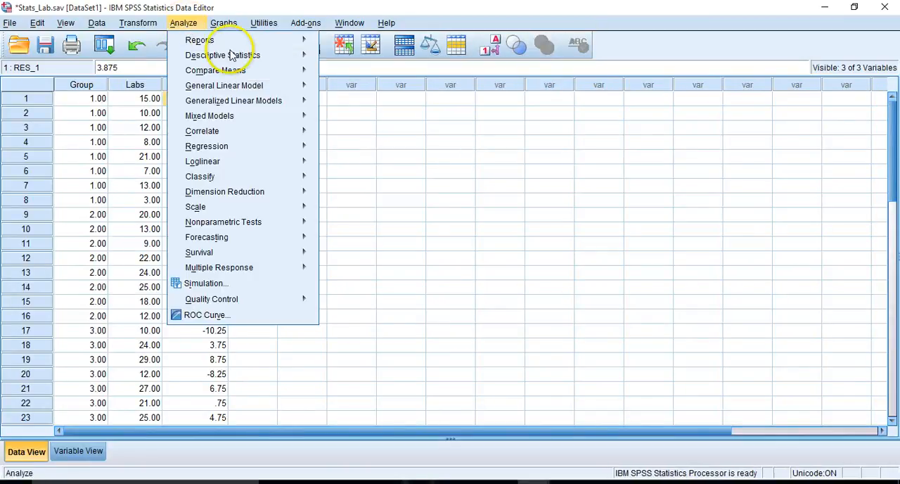
{"action": "mouse_move", "coordinate": [222, 55]}
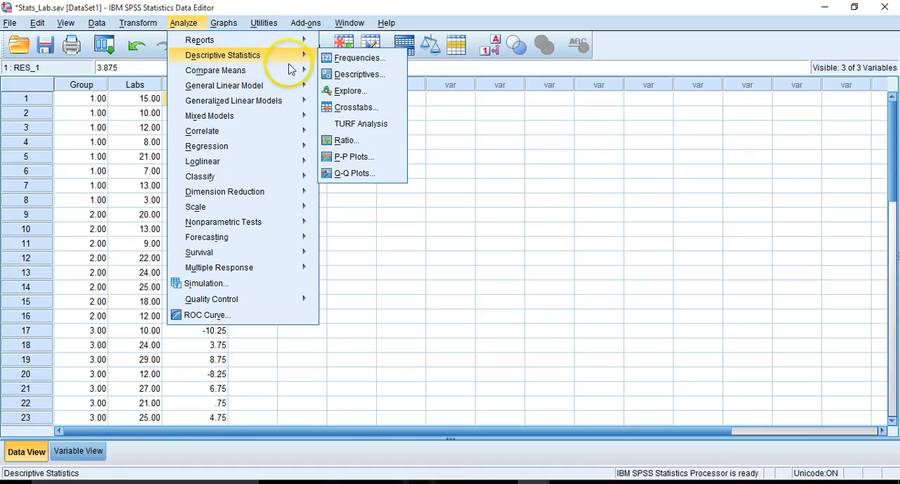
{"action": "mouse_move", "coordinate": [351, 90]}
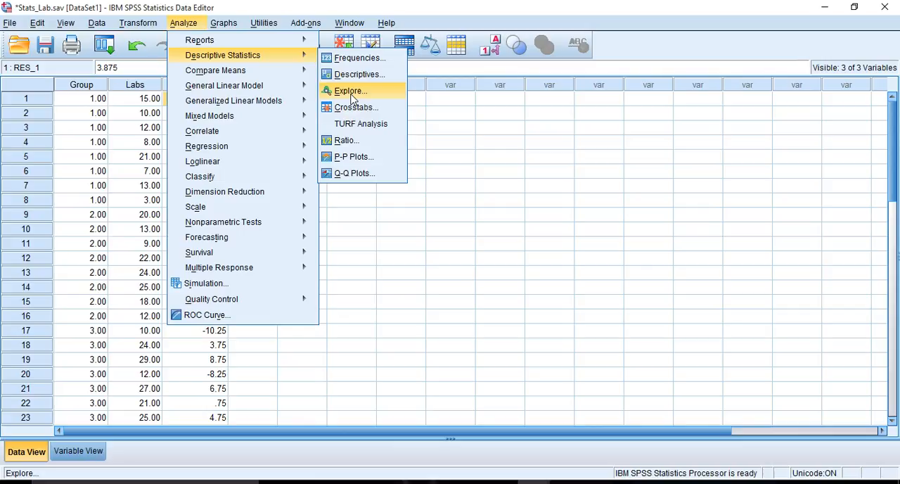
{"action": "left_click", "coordinate": [350, 90]}
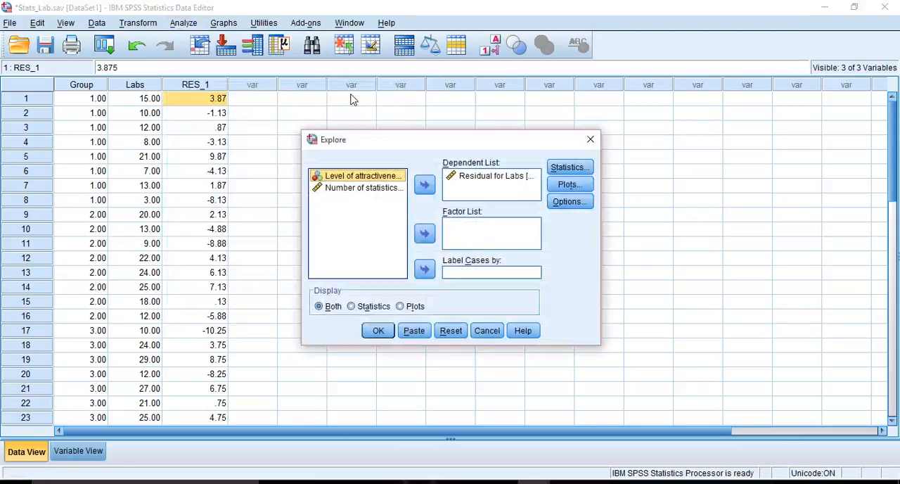
{"action": "left_click", "coordinate": [491, 174]}
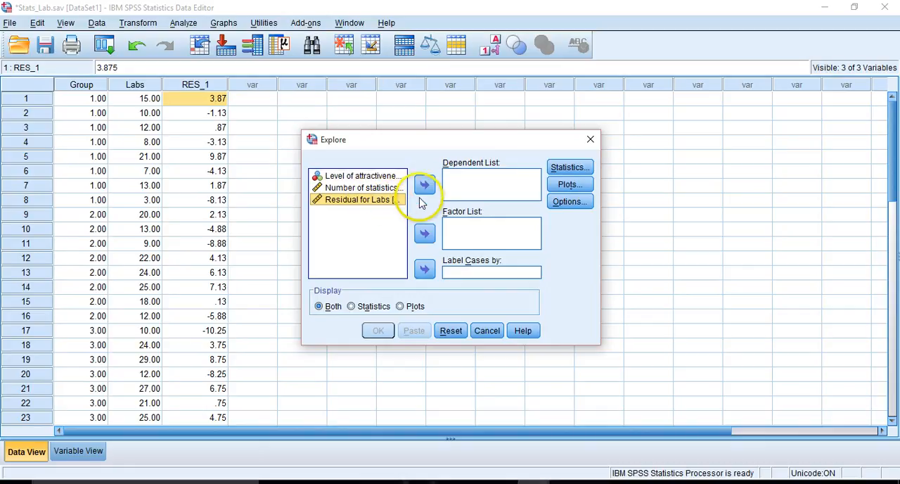
{"action": "left_click", "coordinate": [424, 186]}
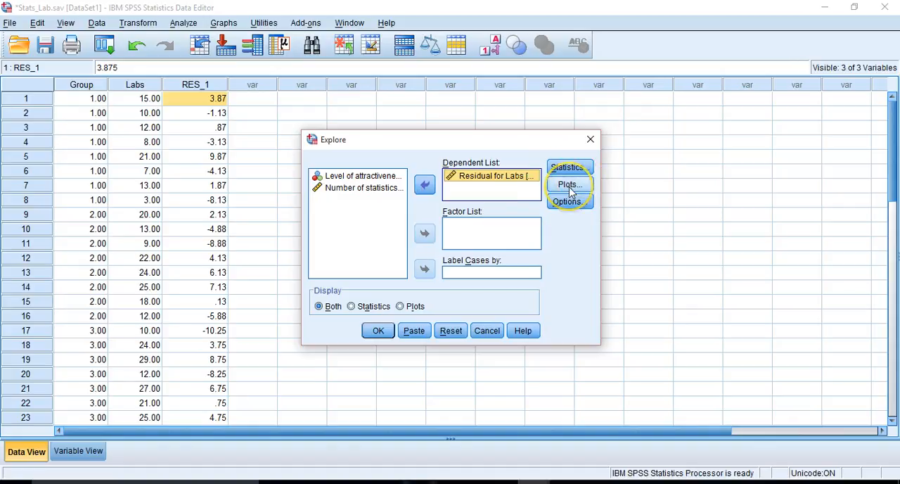
- Request a histogram and normality plots with tests in the Explore plot options
{"action": "left_click", "coordinate": [570, 185]}
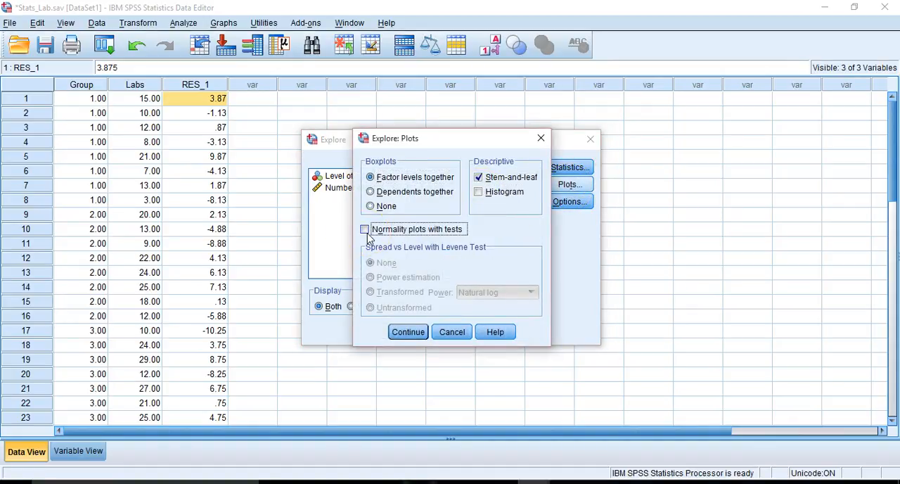
{"action": "left_click", "coordinate": [478, 191]}
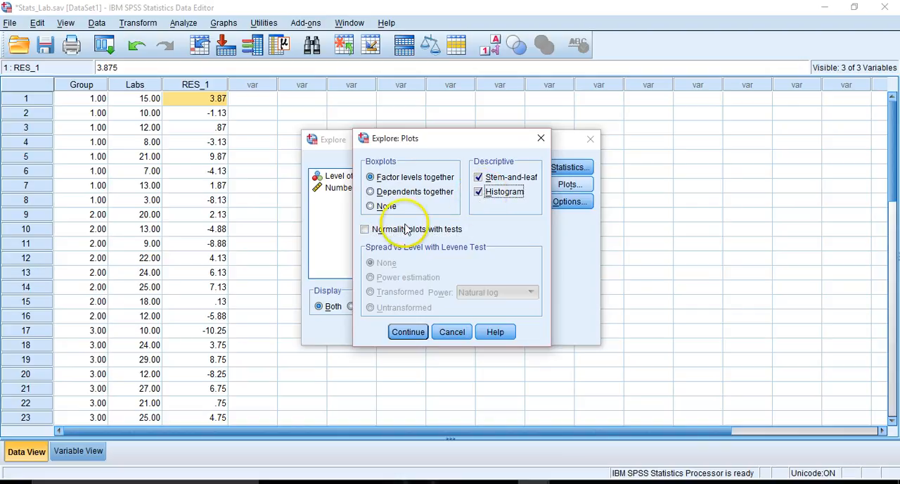
{"action": "left_click", "coordinate": [366, 227]}
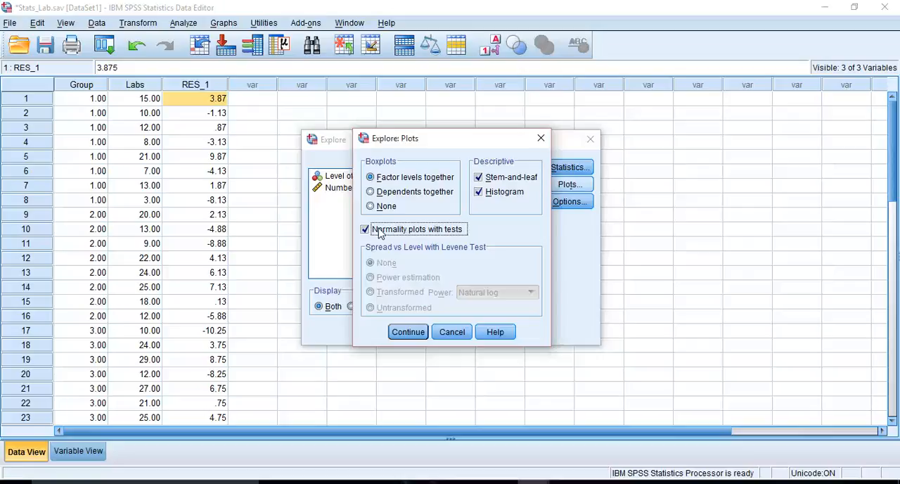
{"action": "mouse_move", "coordinate": [408, 332]}
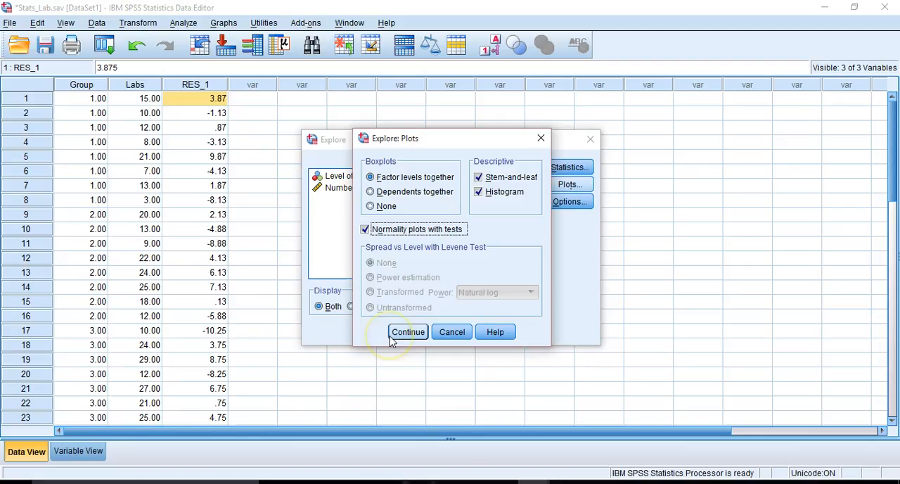
{"action": "left_click", "coordinate": [408, 332]}
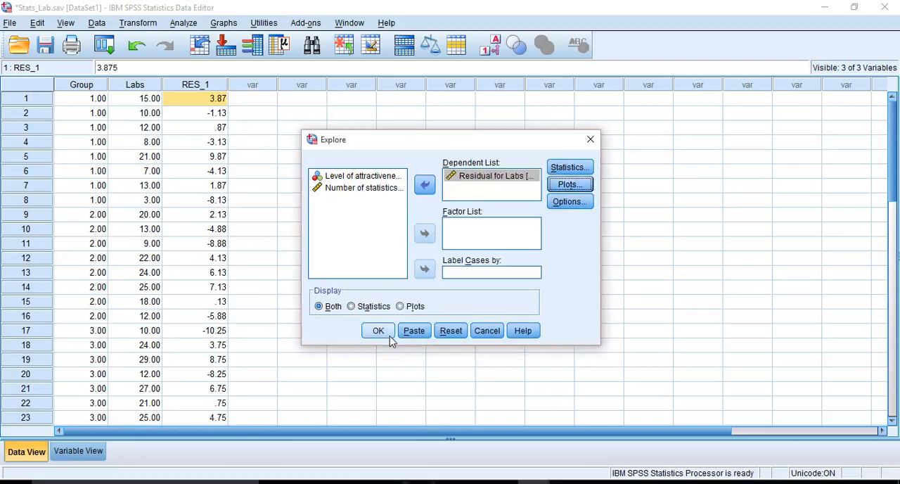
- Run Explore and review the residual descriptives and Kolmogorov-Smirnov/Shapiro-Wilk normality tests
{"action": "left_click", "coordinate": [377, 331]}
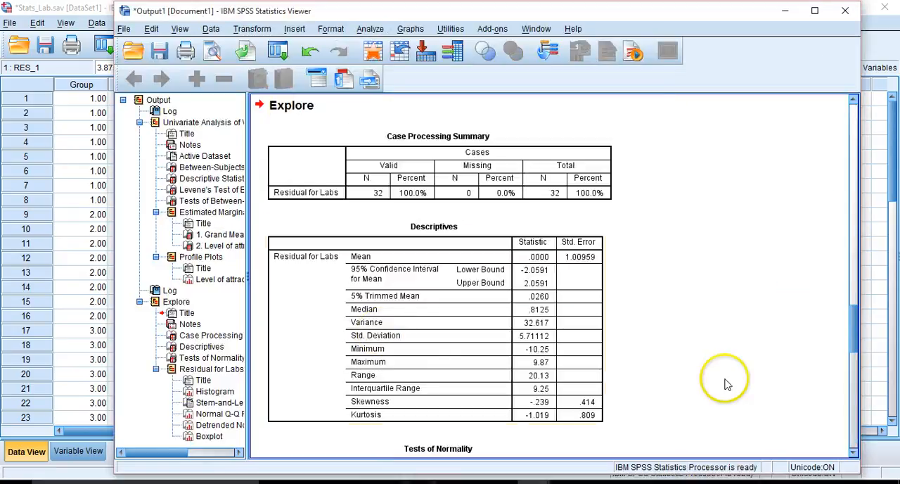
{"action": "mouse_move", "coordinate": [626, 230]}
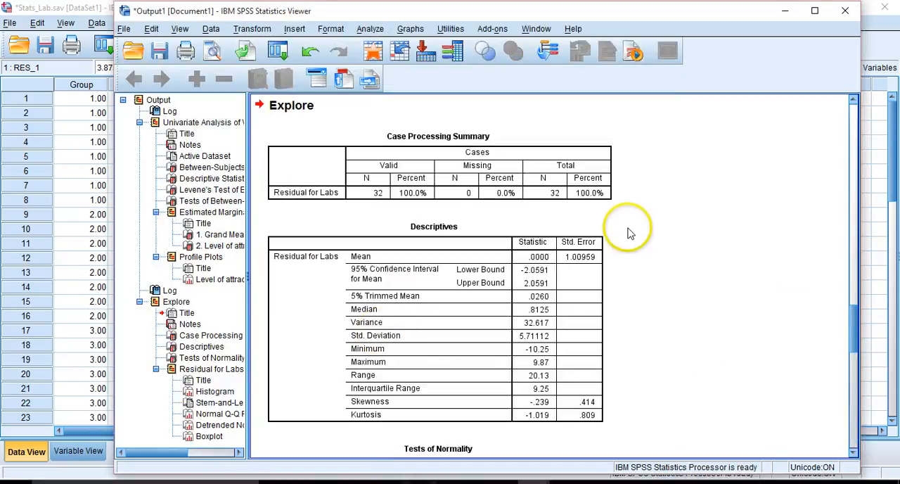
{"action": "mouse_move", "coordinate": [616, 196]}
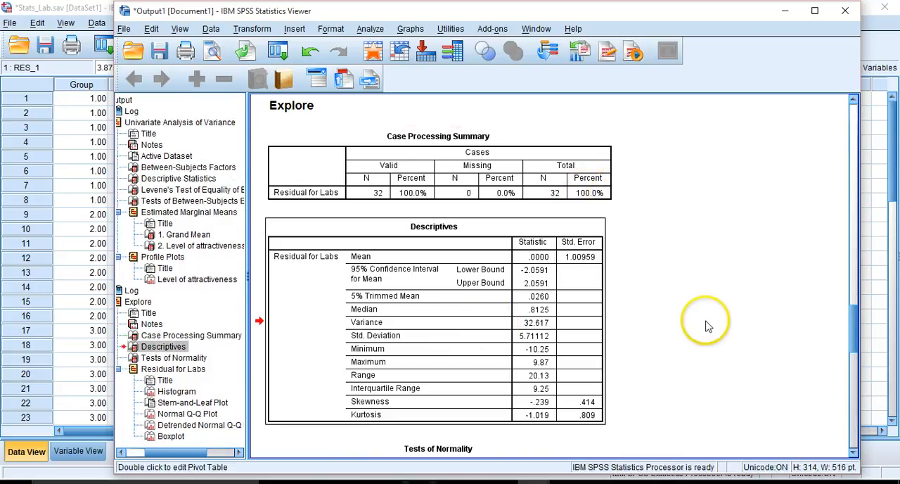
{"action": "mouse_move", "coordinate": [717, 329]}
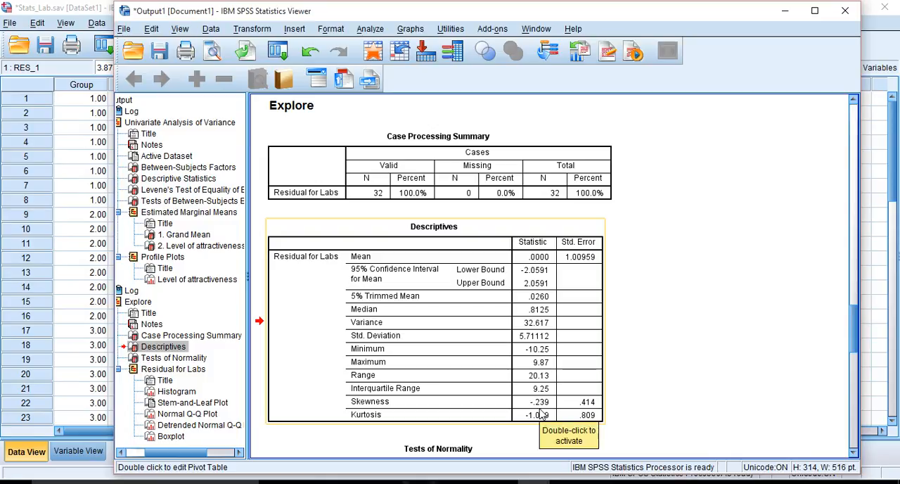
{"action": "mouse_move", "coordinate": [551, 415]}
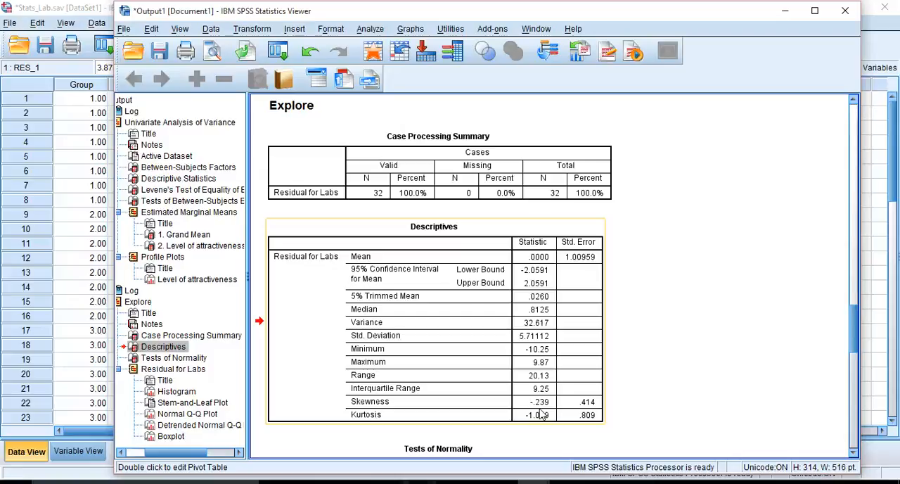
{"action": "scroll", "scroll_direction": "down", "scroll_amount": 3}
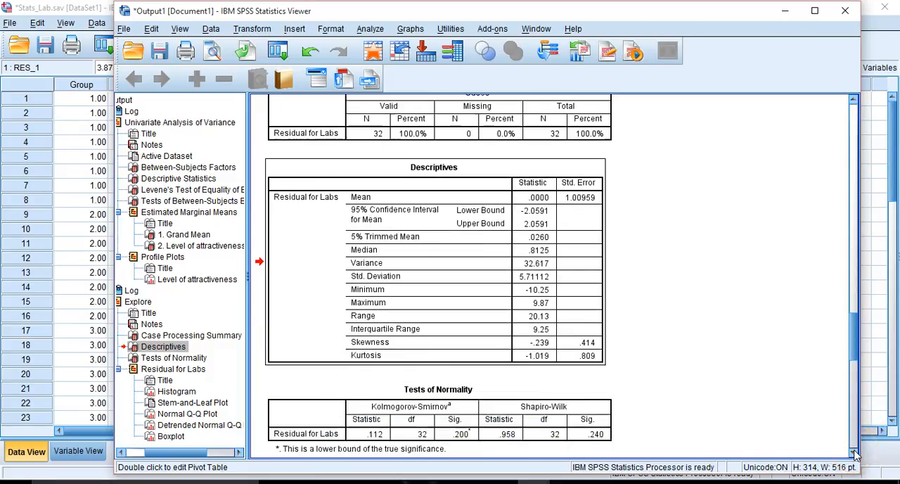
{"action": "scroll", "scroll_direction": "down", "scroll_amount": 3}
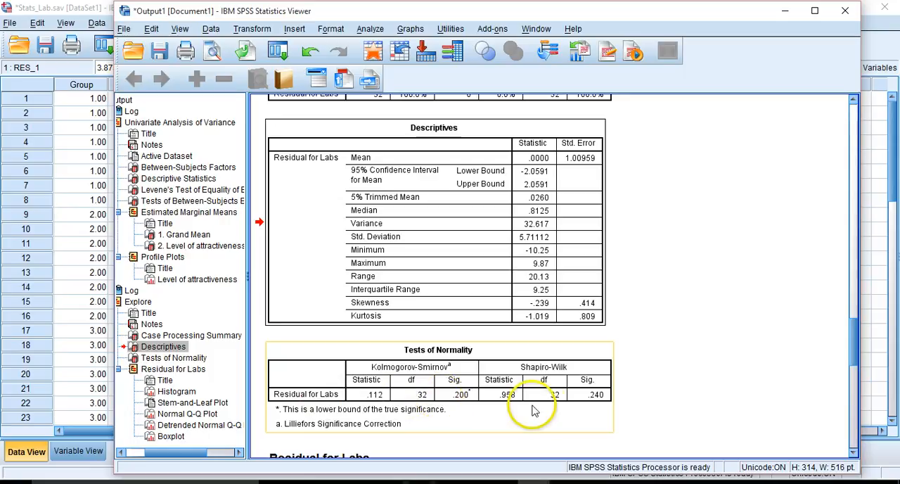
{"action": "mouse_move", "coordinate": [501, 400]}
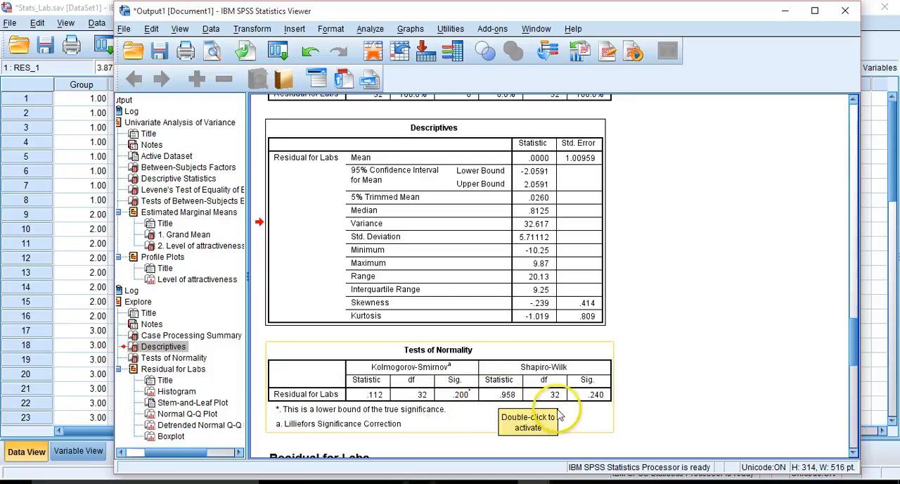
{"action": "mouse_move", "coordinate": [668, 401]}
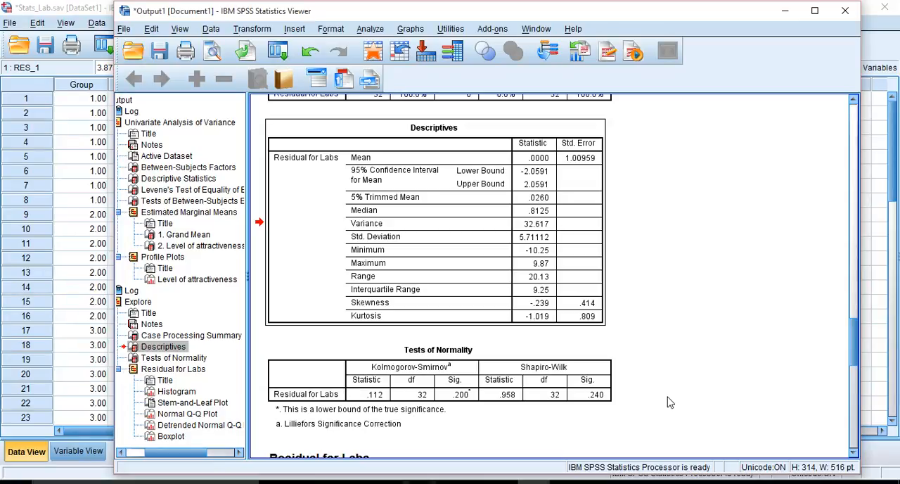
{"action": "mouse_move", "coordinate": [823, 442]}
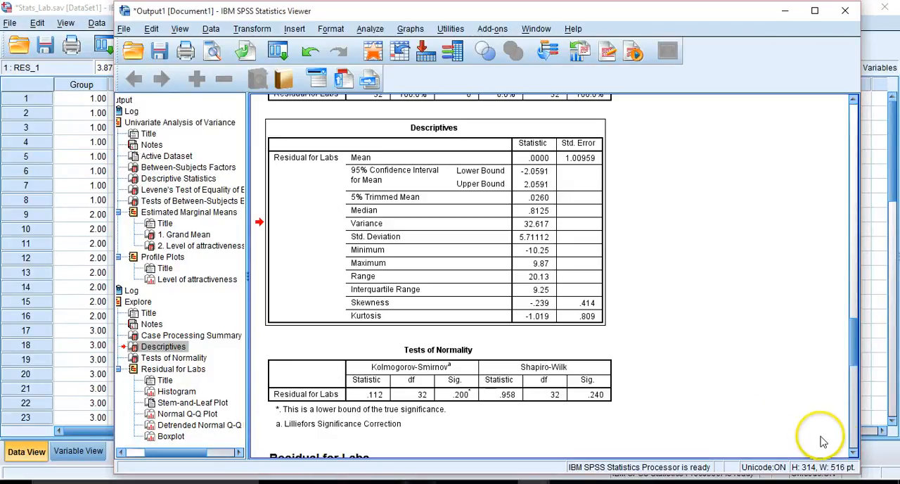
{"action": "scroll", "scroll_direction": "down", "scroll_amount": 3}
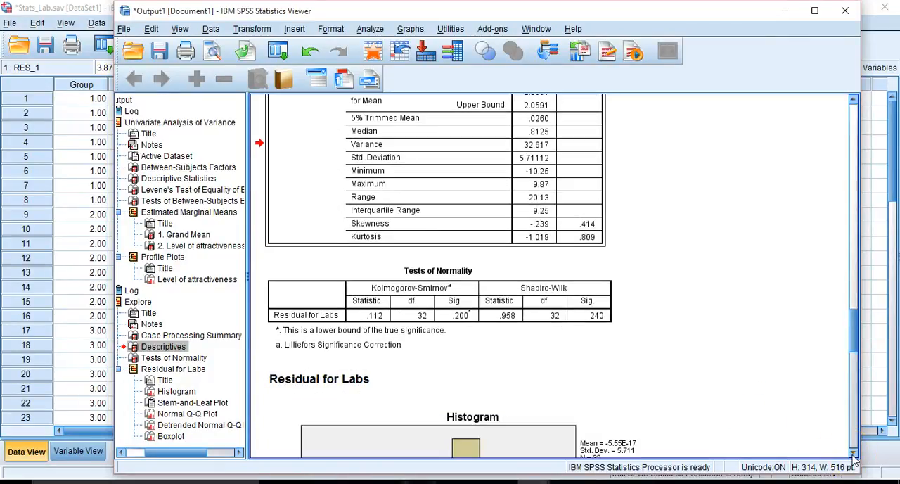
{"action": "scroll", "scroll_direction": "down", "scroll_amount": 3}
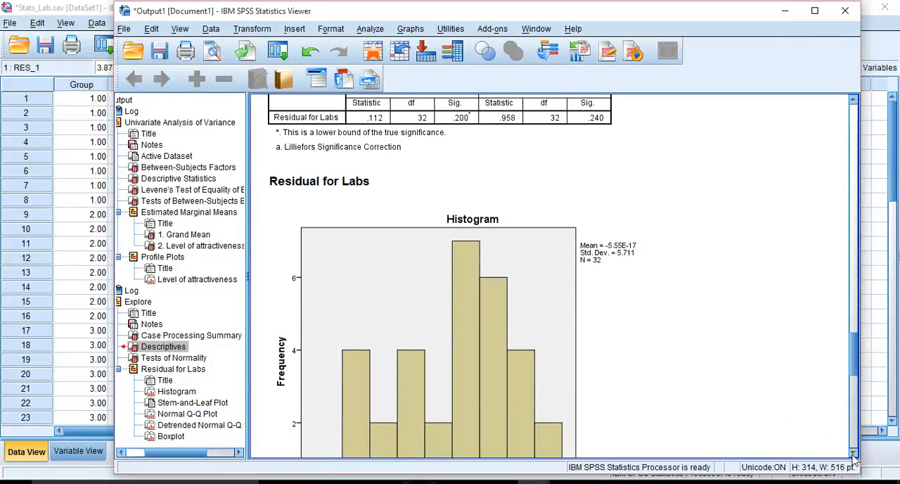
{"action": "scroll", "scroll_direction": "down", "scroll_amount": 3}
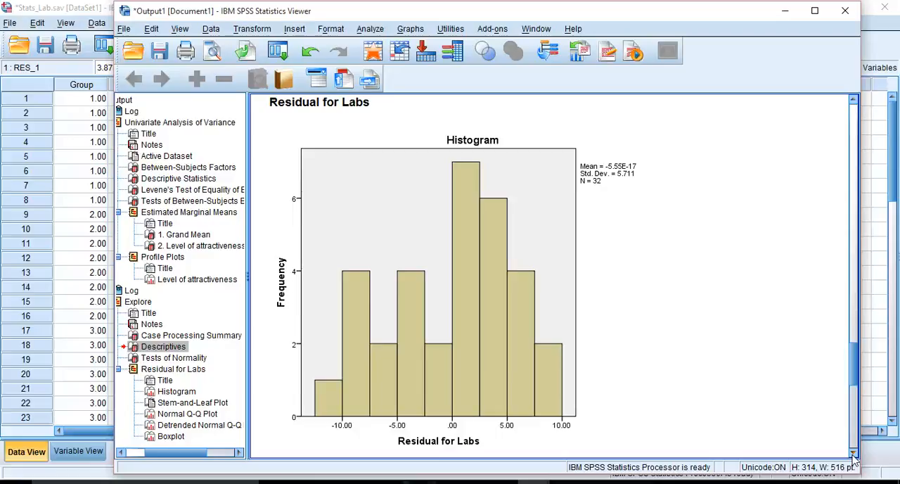
{"action": "scroll", "scroll_direction": "down", "scroll_amount": 3}
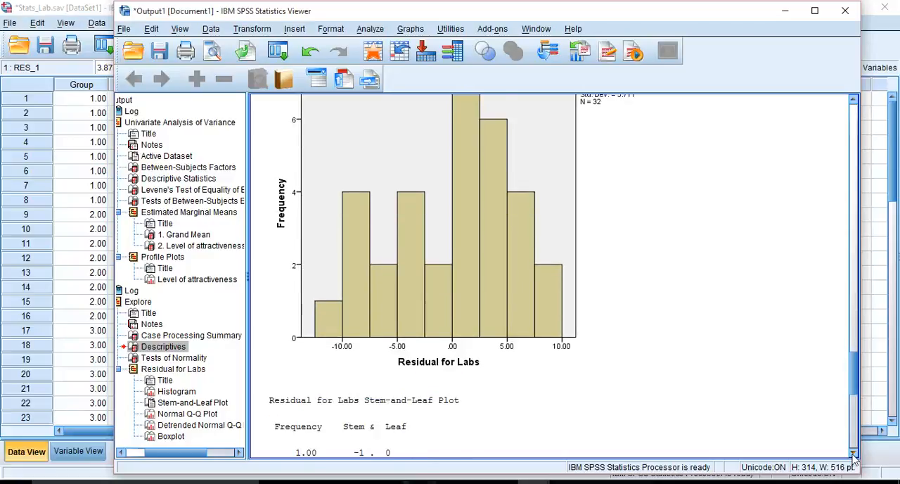
{"action": "scroll", "scroll_direction": "down", "scroll_amount": 3}
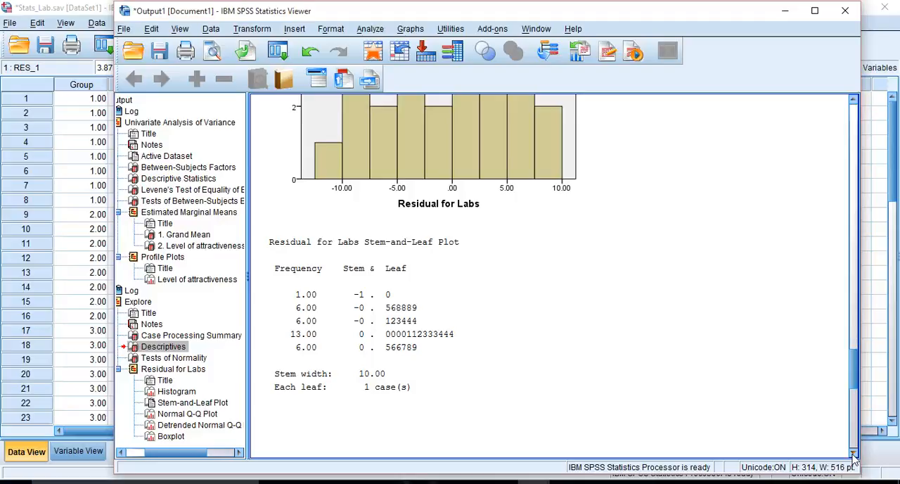
{"action": "scroll", "scroll_direction": "down", "scroll_amount": 3}
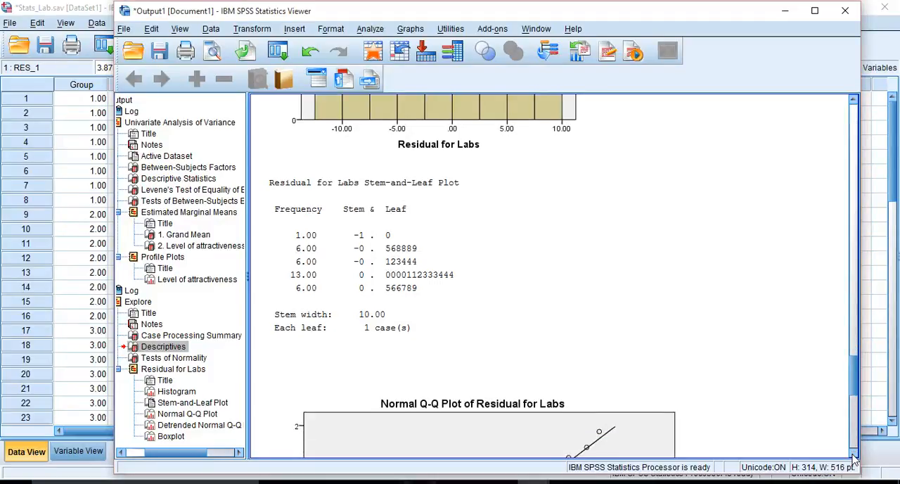
{"action": "scroll", "scroll_direction": "down", "scroll_amount": 3}
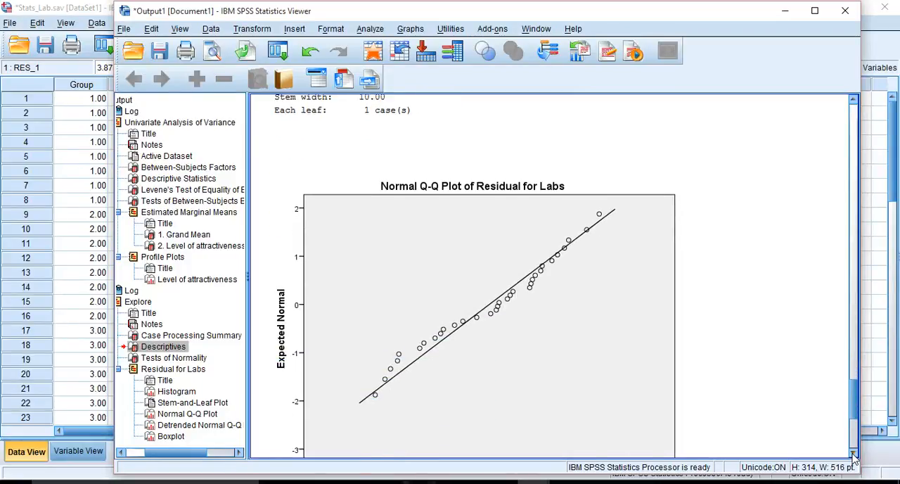
{"action": "scroll", "scroll_direction": "down", "scroll_amount": 3}
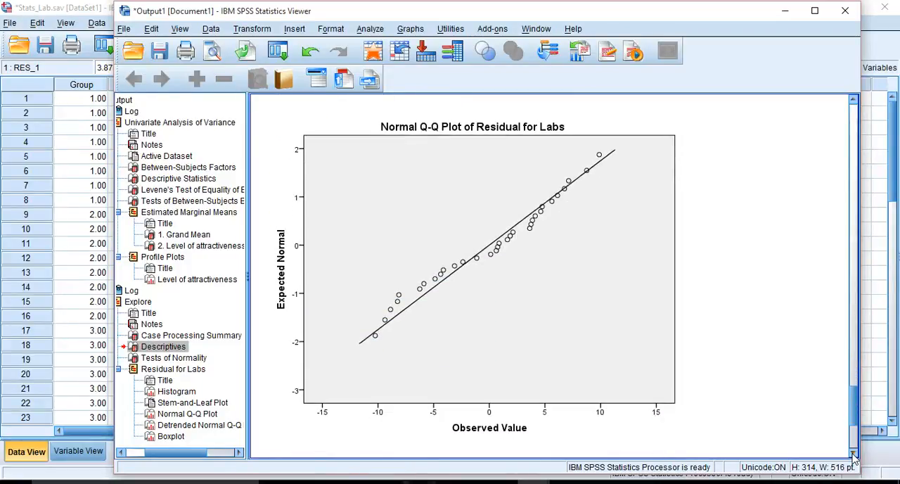
{"action": "mouse_move", "coordinate": [844, 453]}
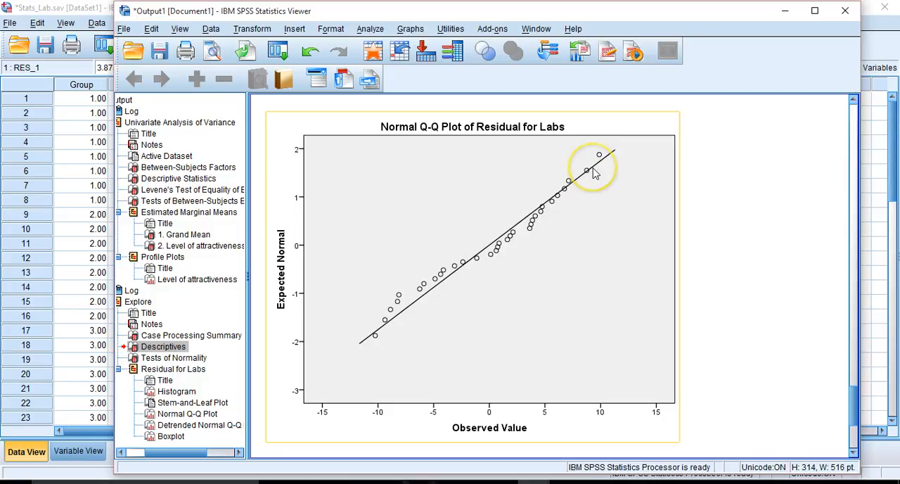
{"action": "mouse_move", "coordinate": [594, 173]}
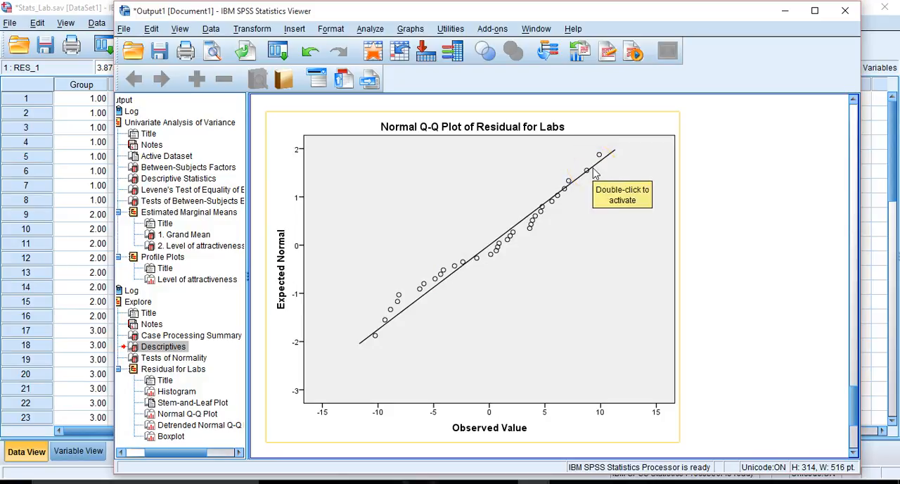
{"action": "mouse_move", "coordinate": [597, 175]}
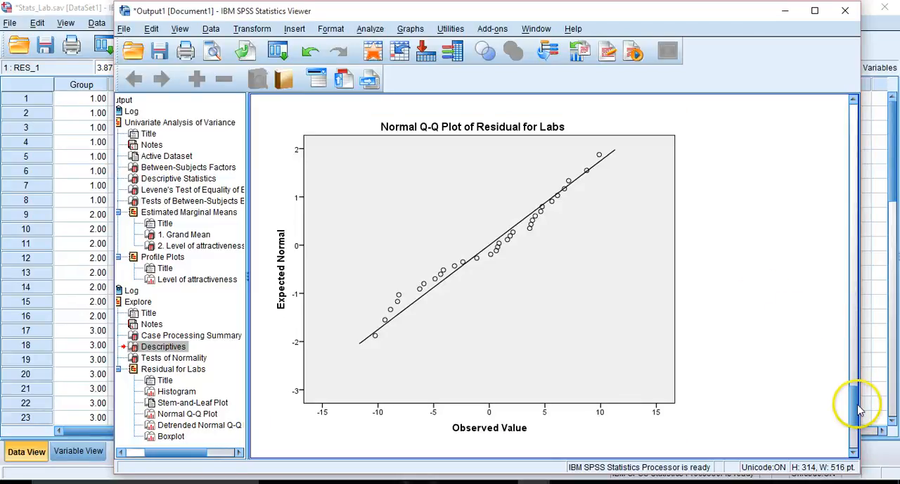
- Scroll to and select the boxplot of the Labs residuals
{"action": "scroll", "scroll_direction": "down", "scroll_amount": 3}
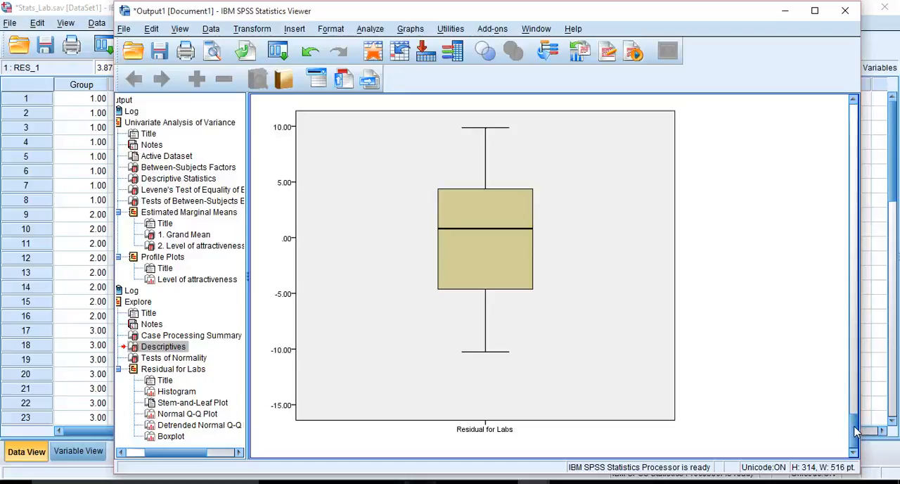
{"action": "left_click", "coordinate": [438, 382]}
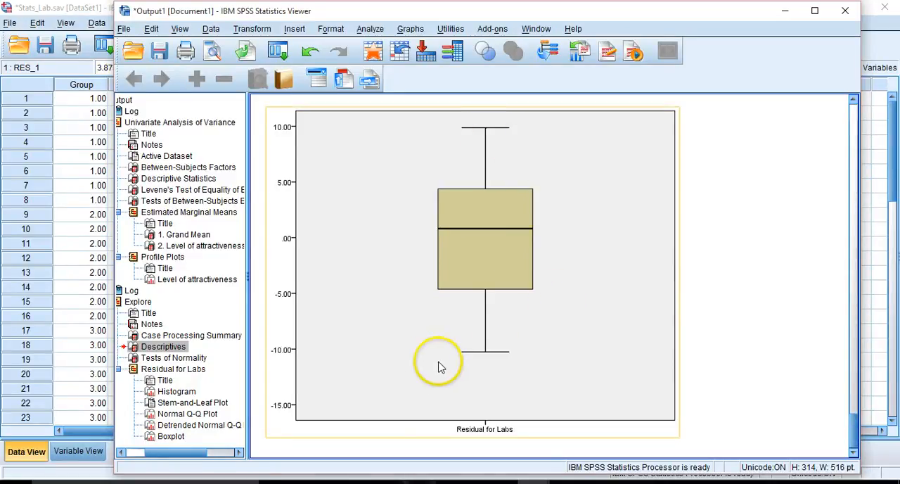
{"action": "mouse_move", "coordinate": [611, 309]}
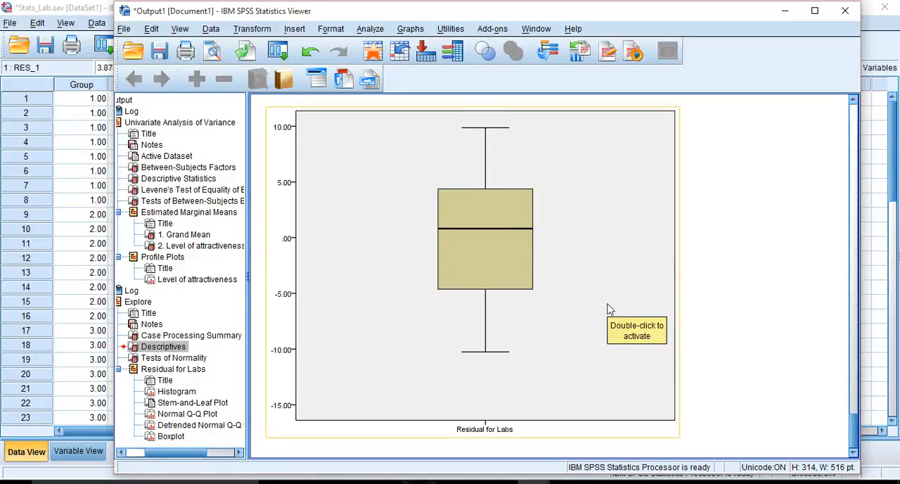
{"action": "mouse_move", "coordinate": [839, 339]}
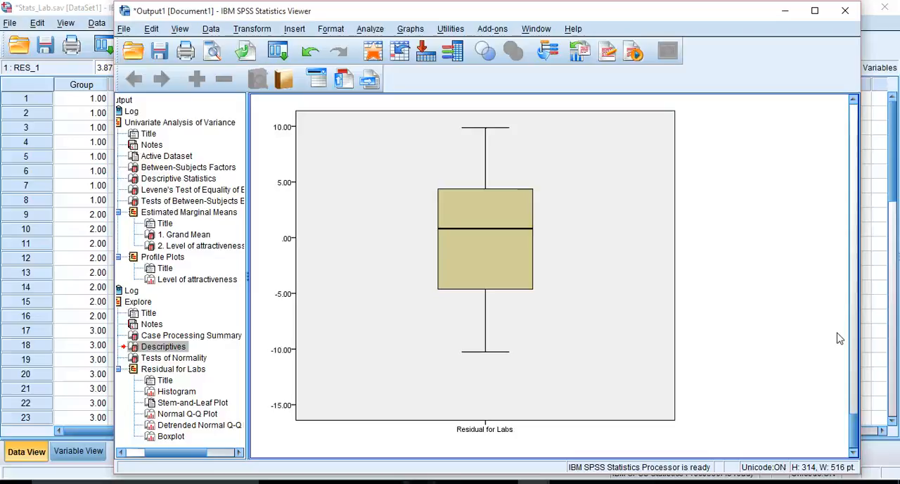
{"action": "mouse_move", "coordinate": [853, 435]}
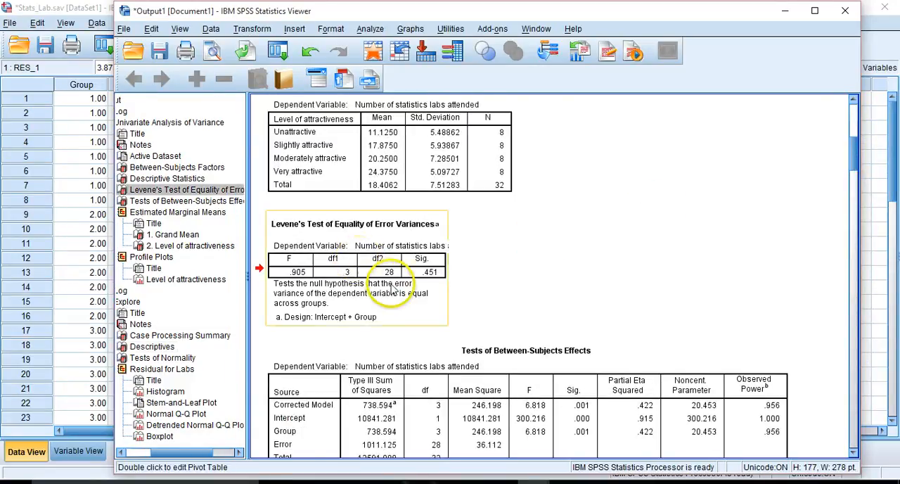
{"action": "mouse_move", "coordinate": [395, 292]}
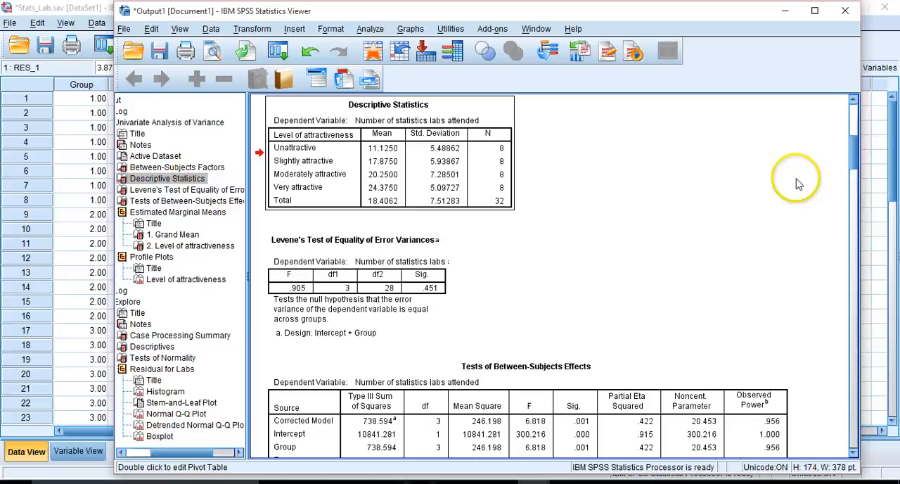
{"action": "scroll", "scroll_direction": "down", "scroll_amount": 3}
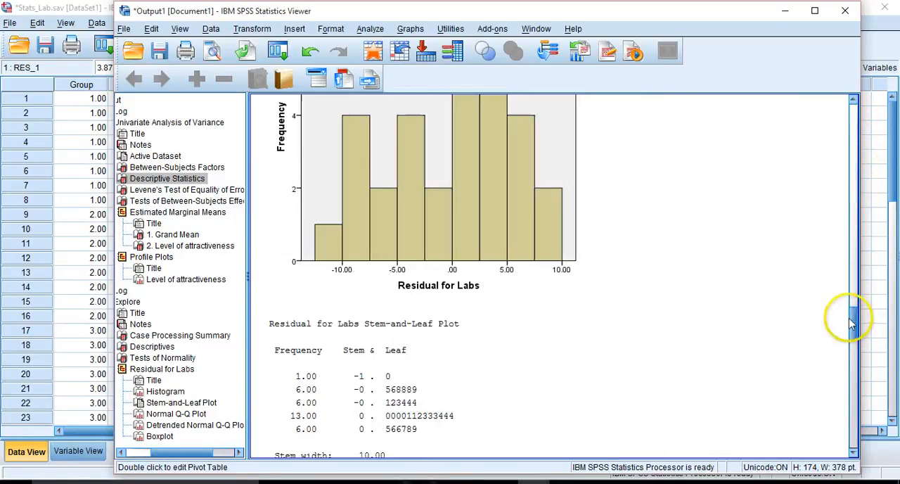
{"action": "scroll", "scroll_direction": "down", "scroll_amount": 3}
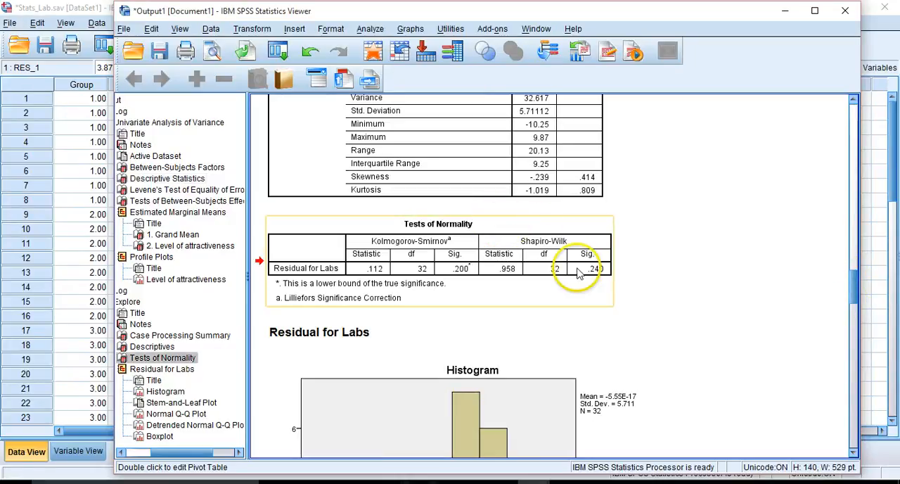
{"action": "scroll", "scroll_direction": "down", "scroll_amount": 3}
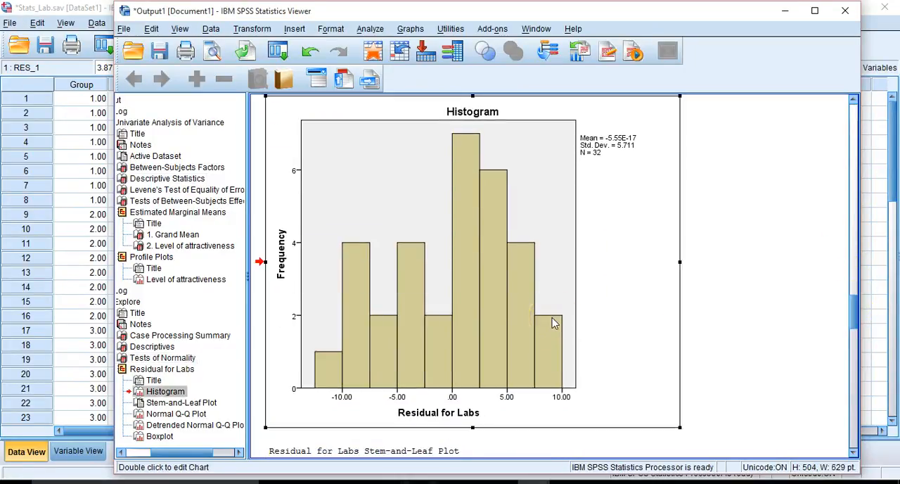
{"action": "scroll", "scroll_direction": "down", "scroll_amount": 3}
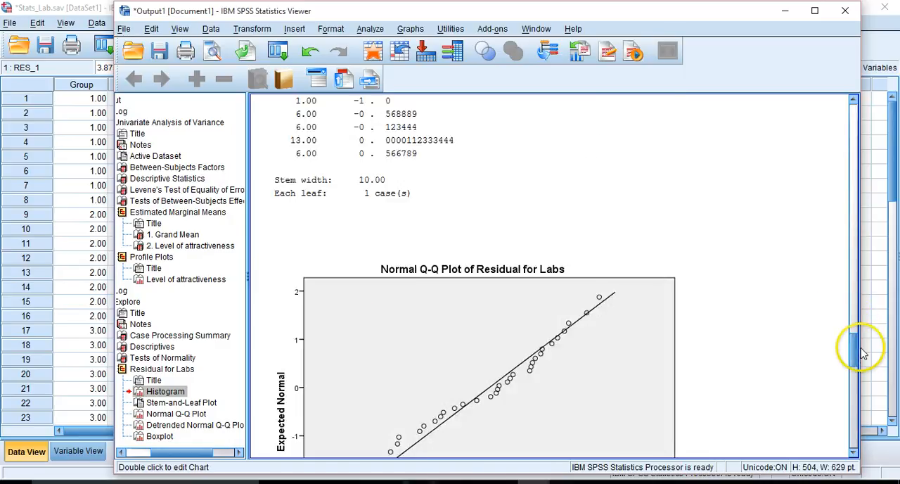
{"action": "scroll", "scroll_direction": "down", "scroll_amount": 3}
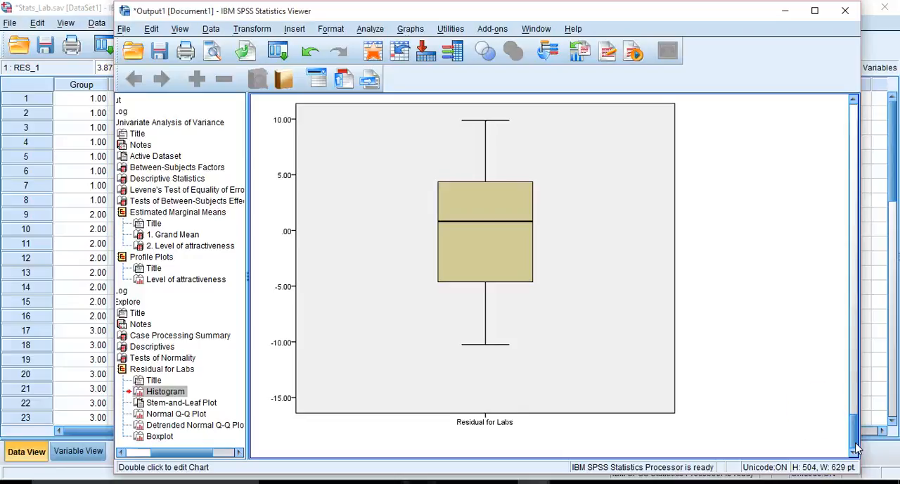
{"action": "mouse_move", "coordinate": [370, 28]}
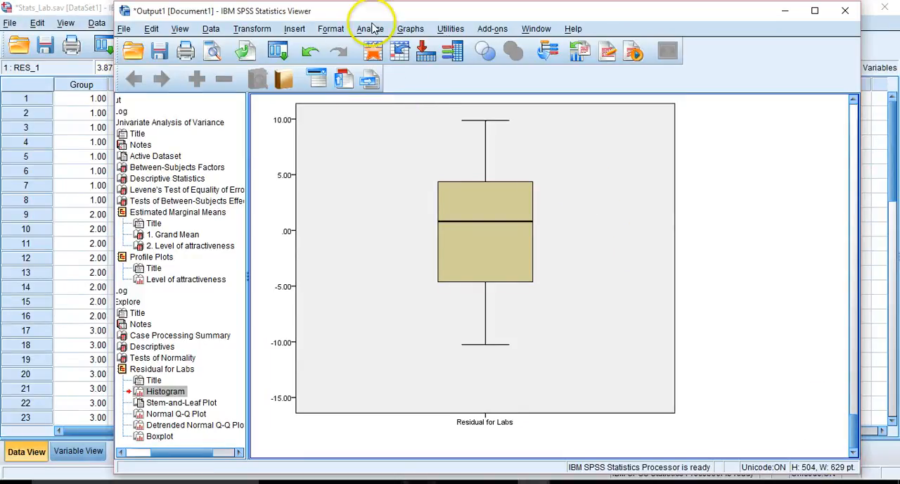
- Set up a simple scatterplot via the legacy Scatter/Dot dialog
{"action": "left_click", "coordinate": [417, 28]}
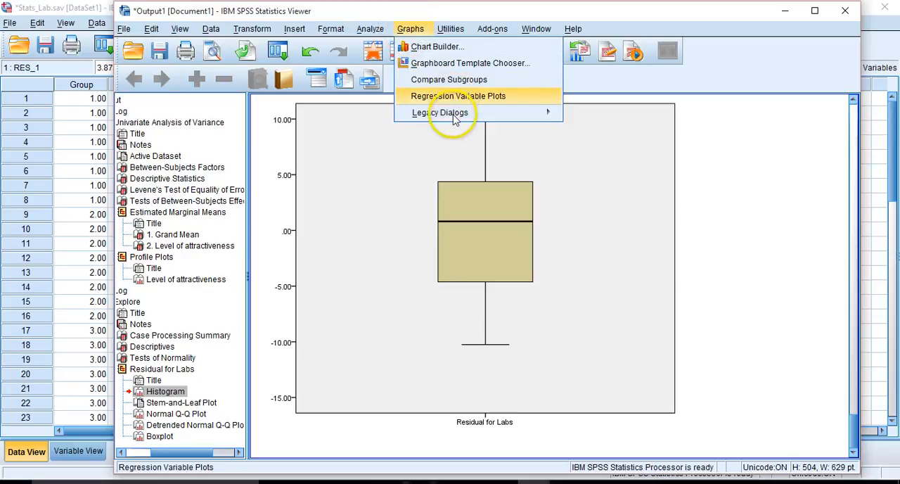
{"action": "left_click", "coordinate": [439, 113]}
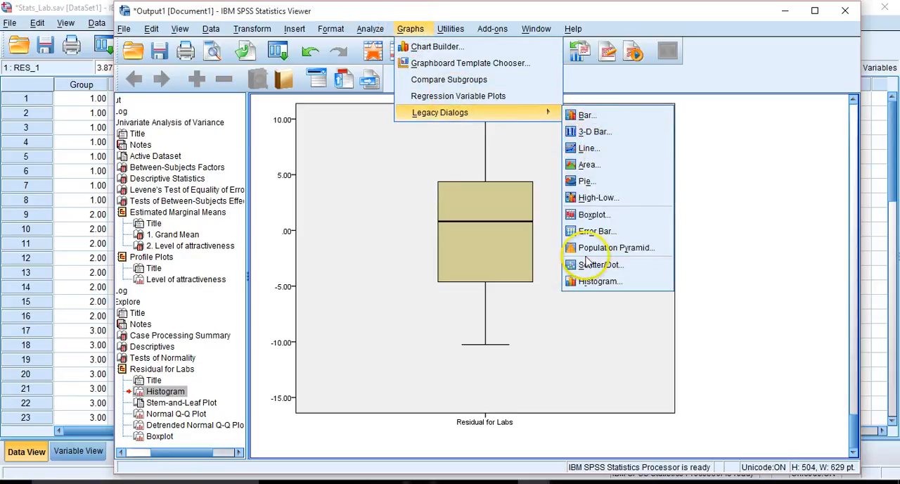
{"action": "mouse_move", "coordinate": [602, 264]}
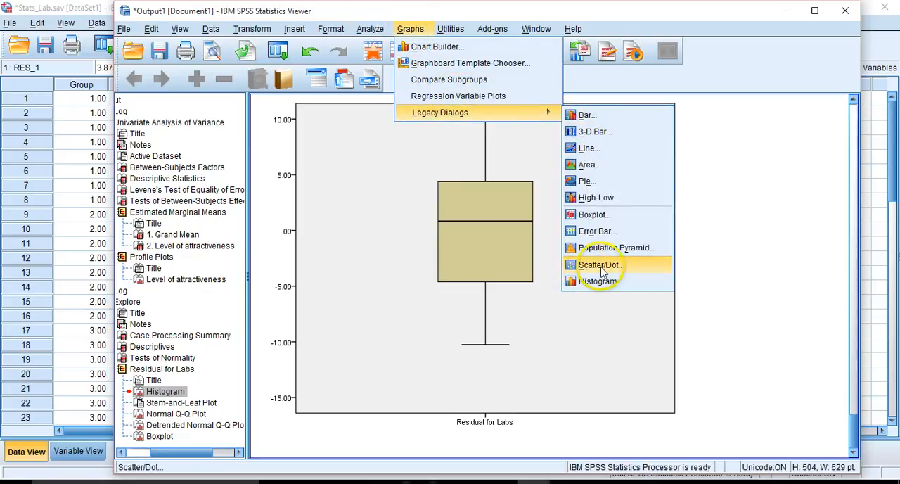
{"action": "left_click", "coordinate": [599, 264]}
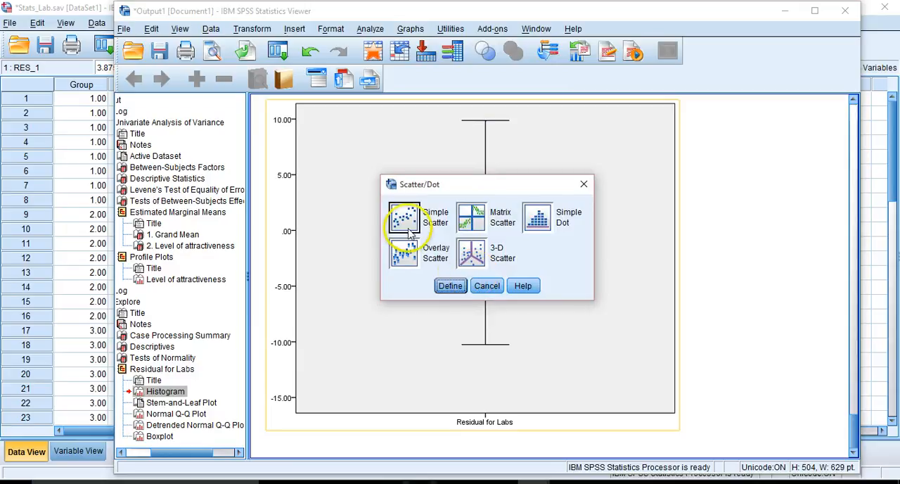
{"action": "left_click", "coordinate": [450, 285]}
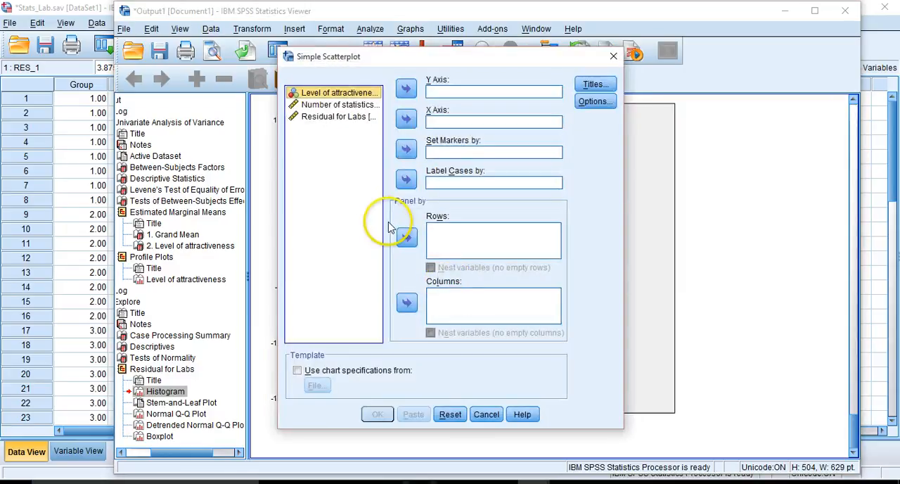
{"action": "mouse_move", "coordinate": [332, 127]}
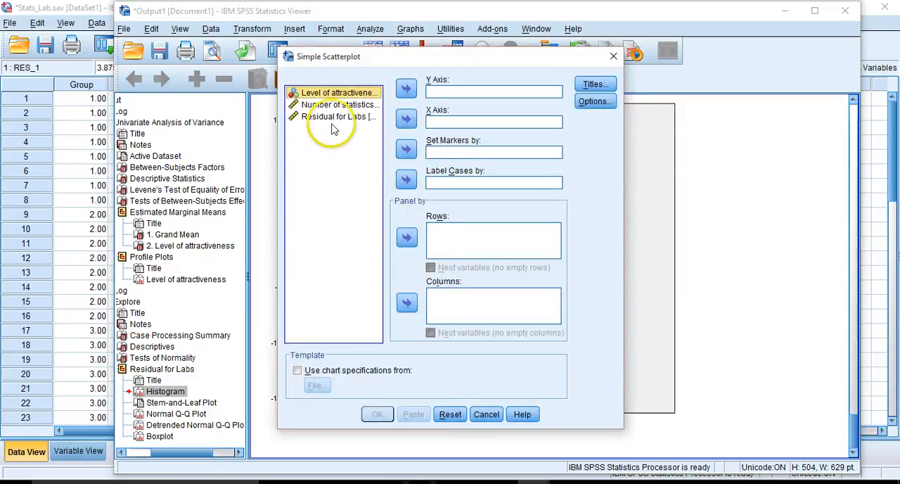
- Plot Residual for Labs on Y against level of attractiveness on X and run it
{"action": "left_click", "coordinate": [405, 89]}
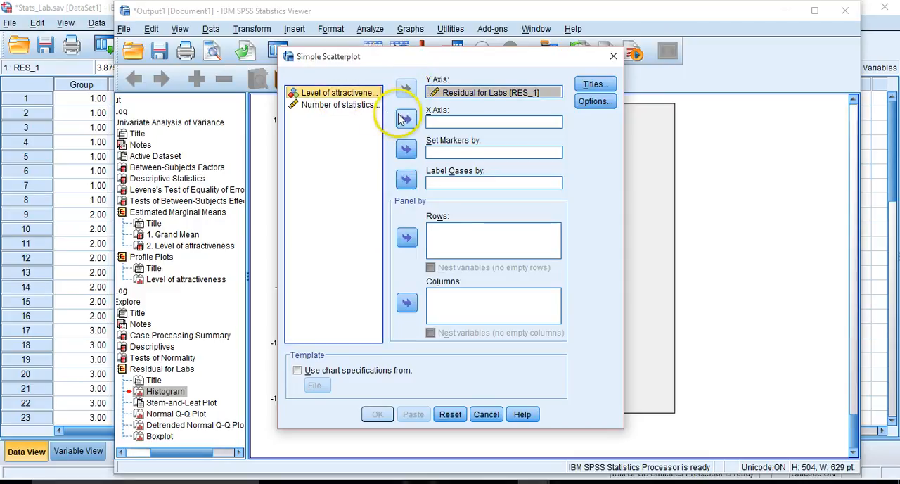
{"action": "left_click", "coordinate": [406, 118]}
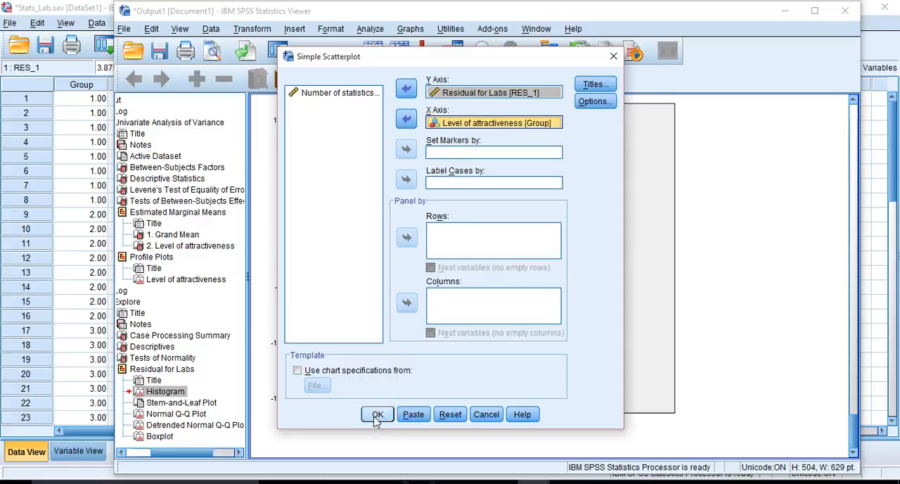
{"action": "left_click", "coordinate": [377, 414]}
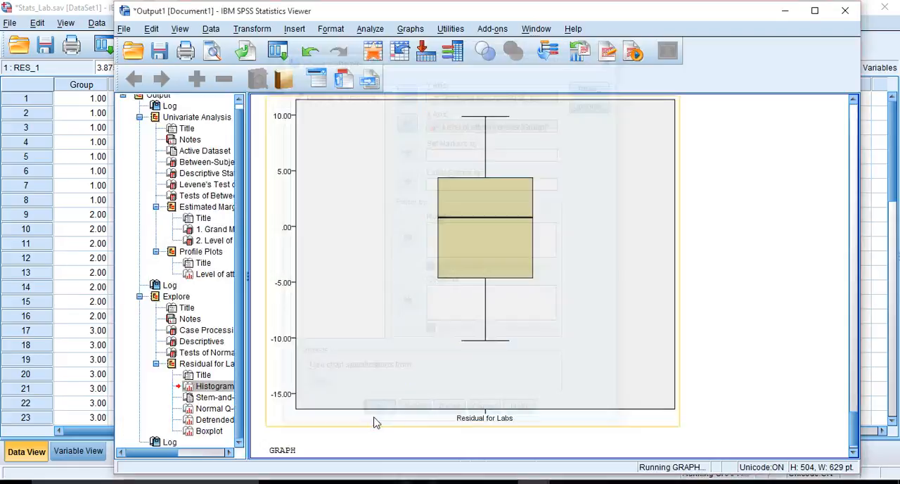
- Scroll to the new residual scatterplot and select it
{"action": "scroll", "scroll_direction": "down", "scroll_amount": 3}
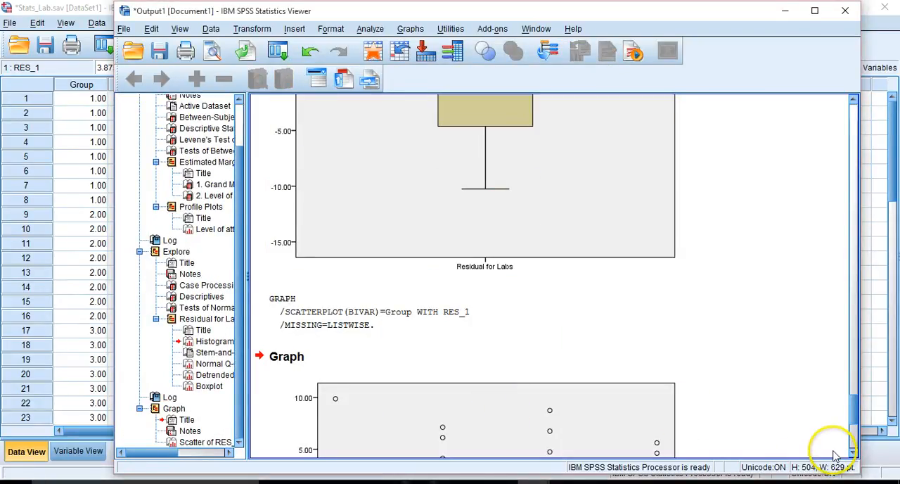
{"action": "scroll", "scroll_direction": "down", "scroll_amount": 3}
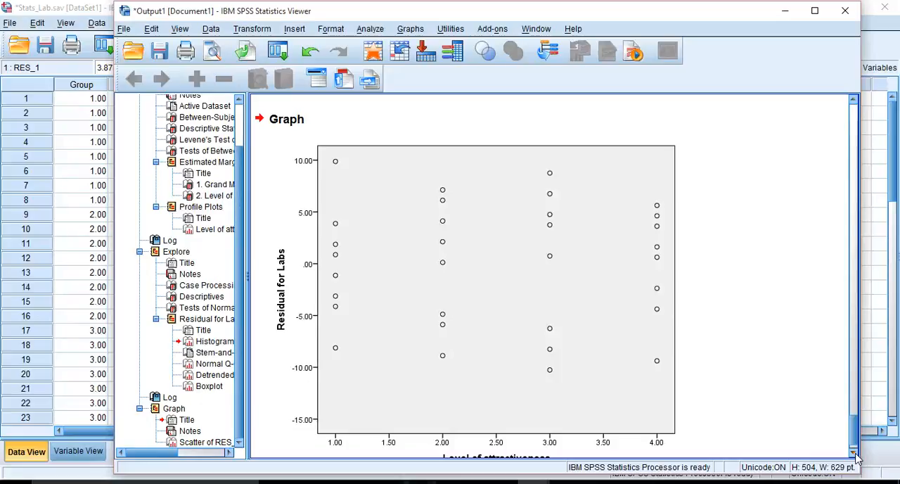
{"action": "left_click", "coordinate": [336, 270]}
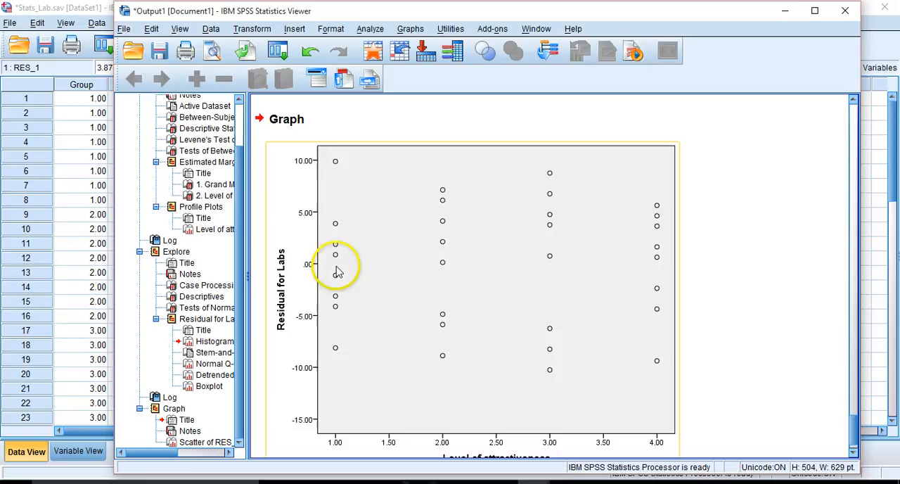
{"action": "right_click", "coordinate": [341, 268]}
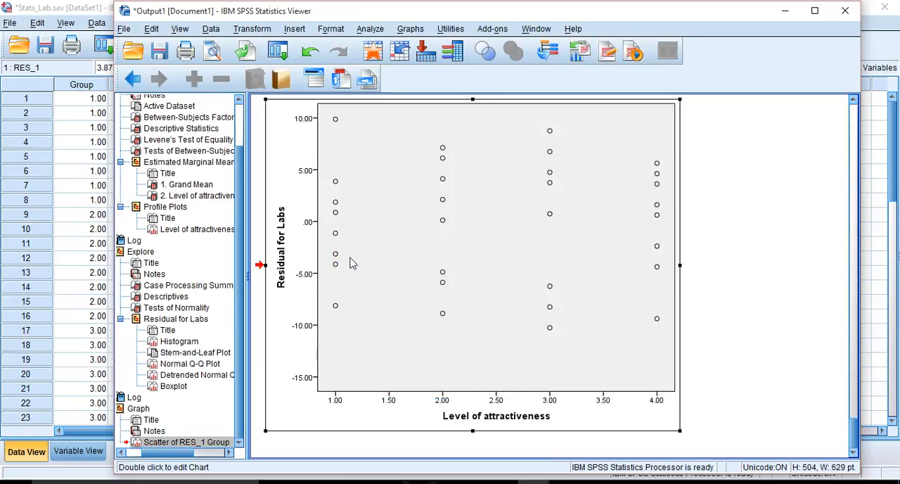
- Add a Y axis reference line at position 0 to the residual scatterplot in the Chart Editor
{"action": "double_click", "coordinate": [351, 263]}
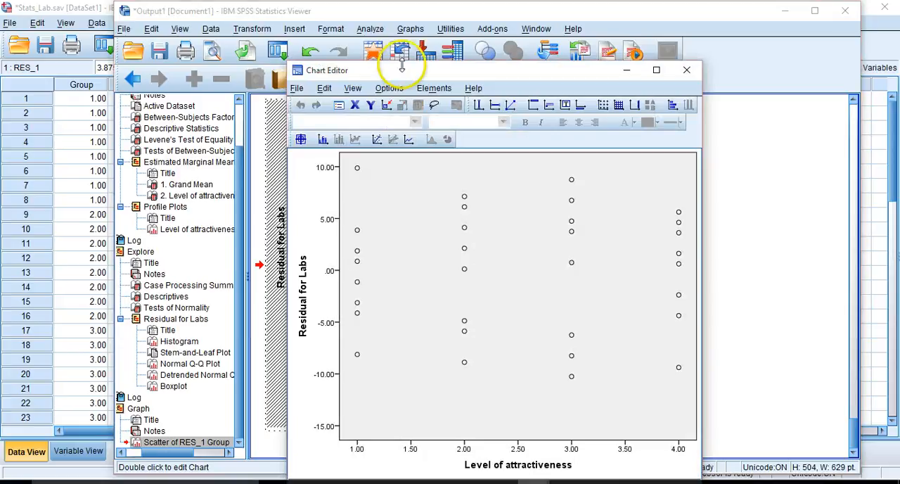
{"action": "left_click", "coordinate": [389, 87]}
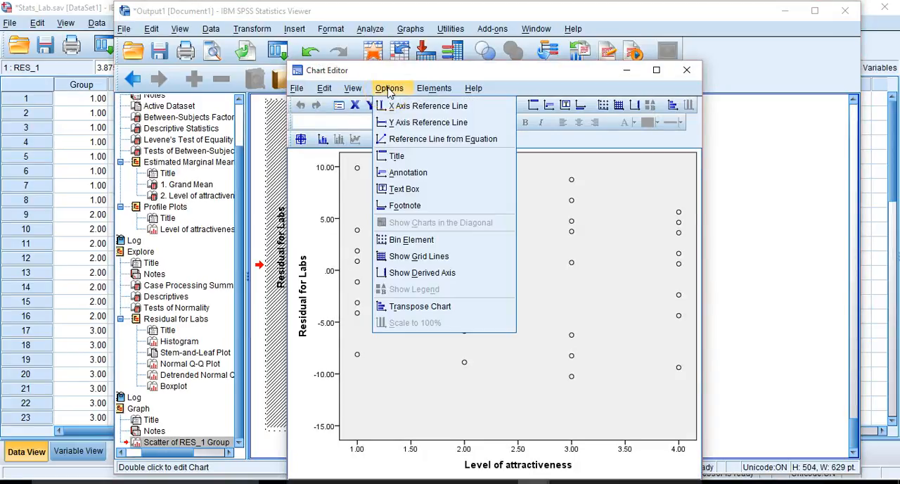
{"action": "mouse_move", "coordinate": [428, 121]}
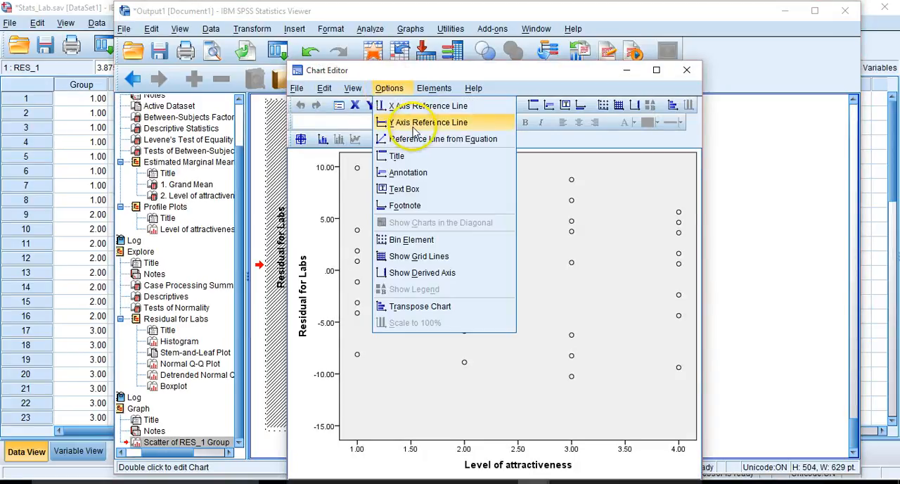
{"action": "left_click", "coordinate": [428, 121]}
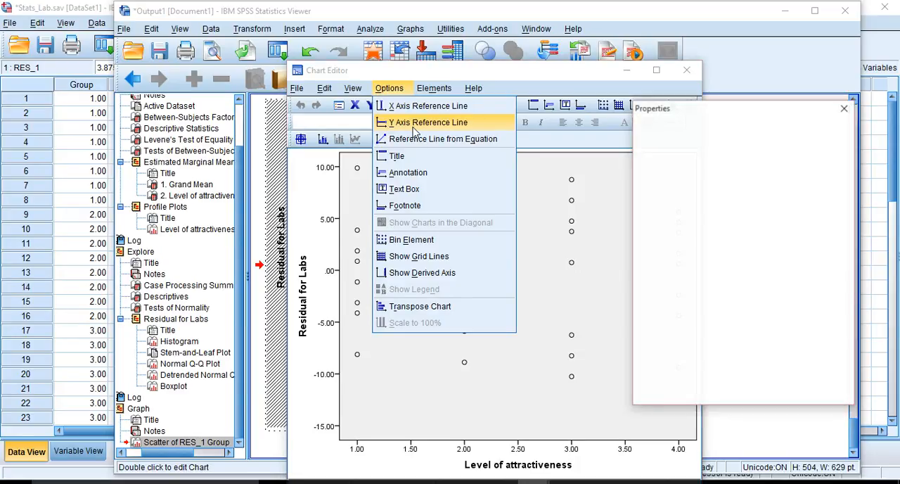
{"action": "left_click", "coordinate": [428, 121]}
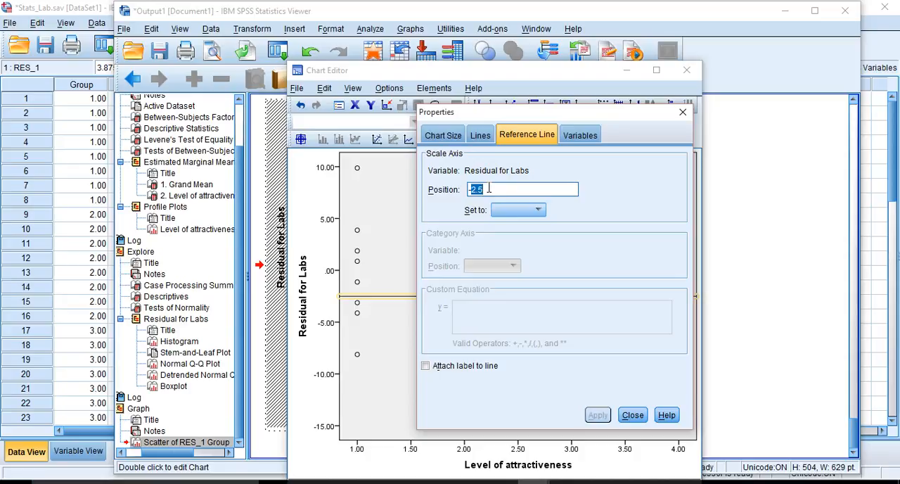
{"action": "type", "text": "0"}
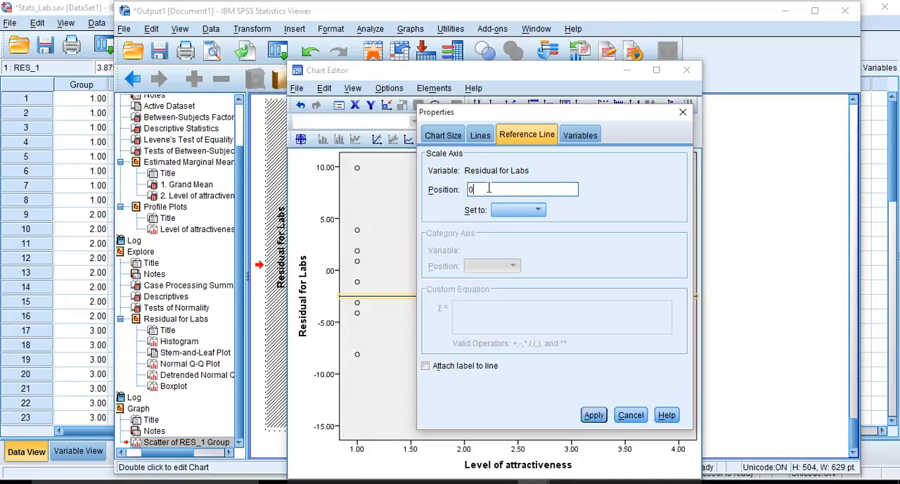
{"action": "left_click", "coordinate": [593, 415]}
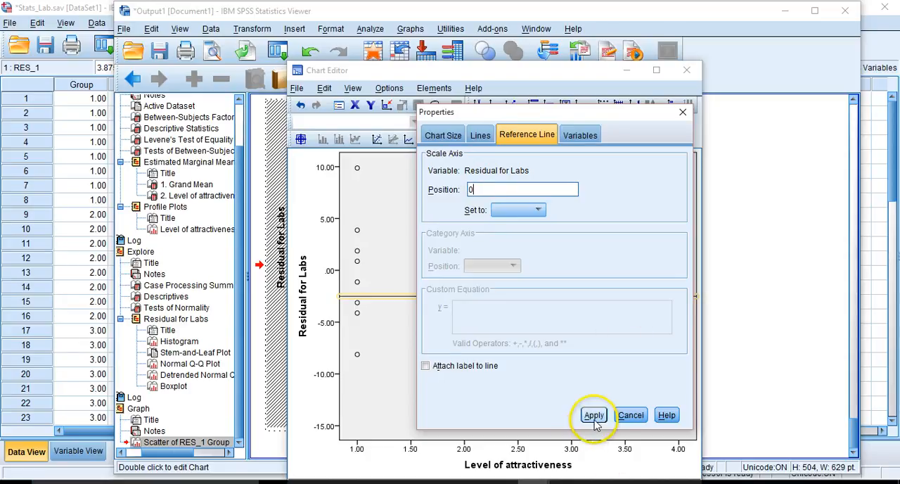
{"action": "left_click", "coordinate": [593, 413]}
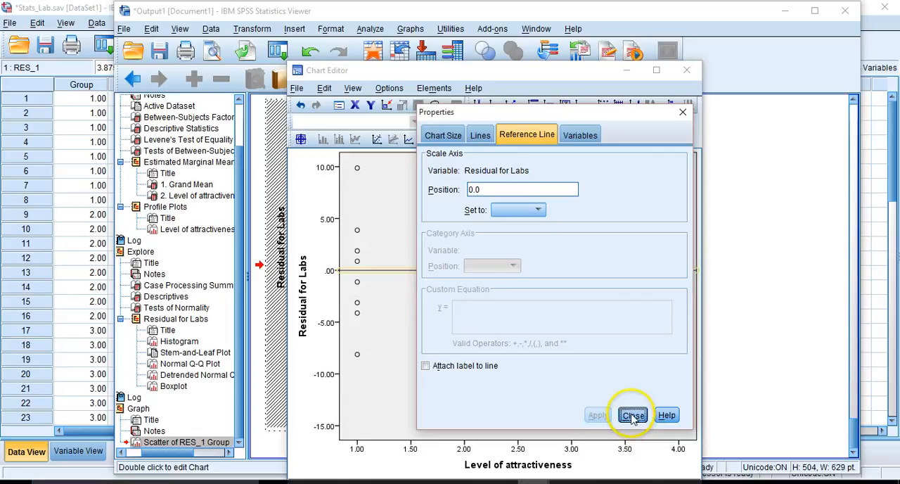
{"action": "left_click", "coordinate": [633, 415]}
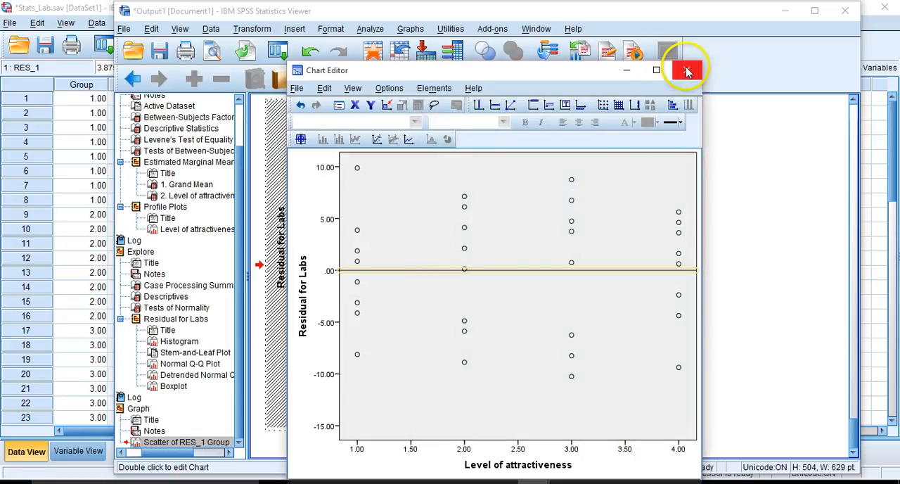
- Close the Chart Editor, leaving the plot with its zero line in the output
{"action": "left_click", "coordinate": [686, 70]}
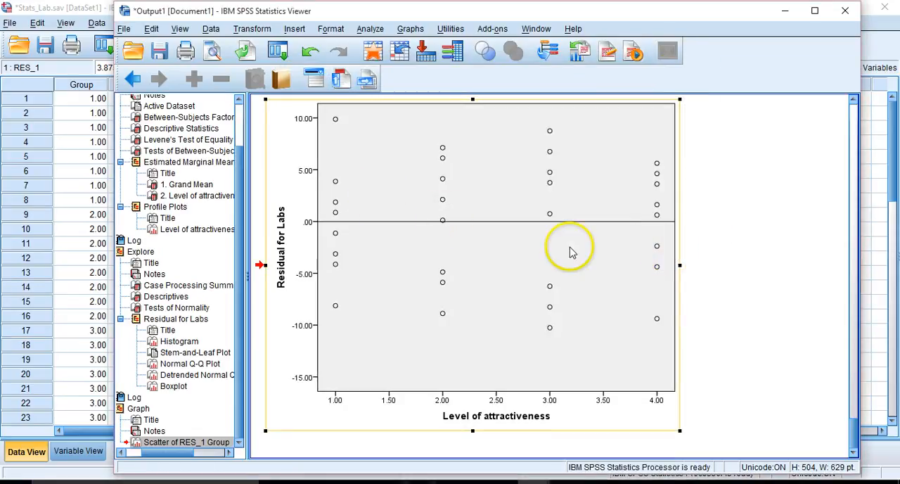
{"action": "mouse_move", "coordinate": [420, 135]}
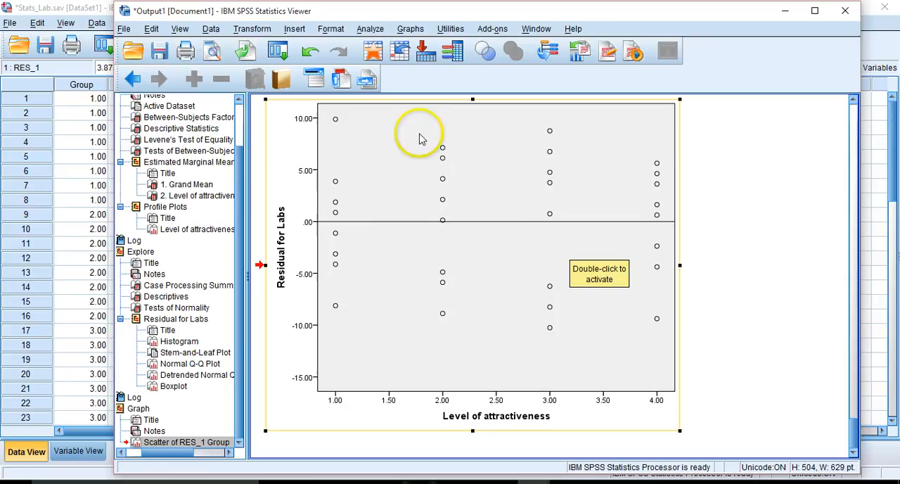
{"action": "mouse_move", "coordinate": [564, 189]}
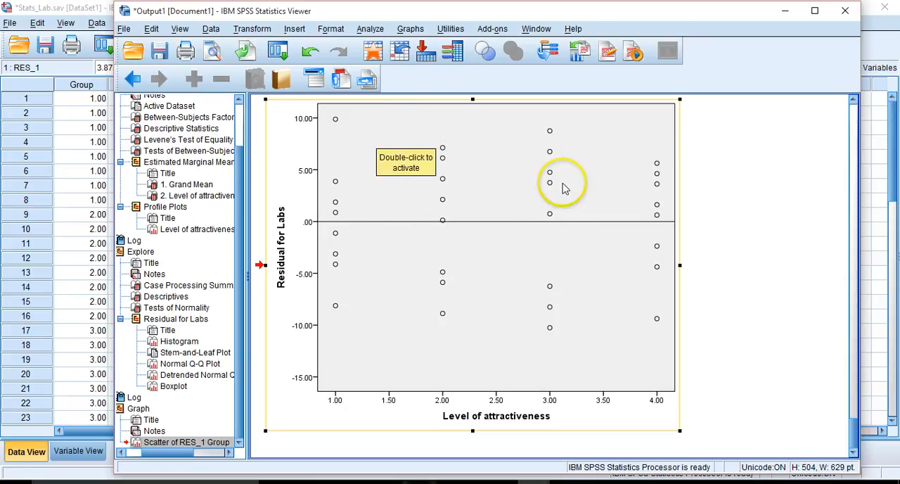
{"action": "mouse_move", "coordinate": [506, 246]}
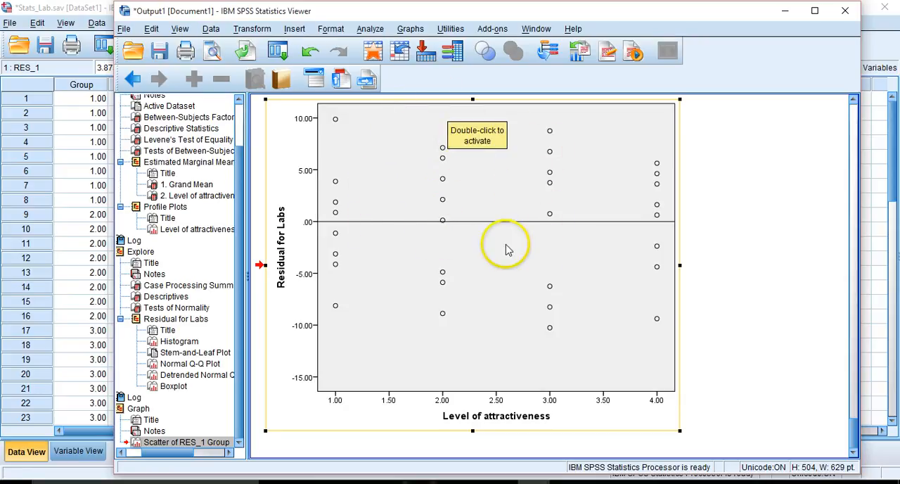
{"action": "mouse_move", "coordinate": [515, 267]}
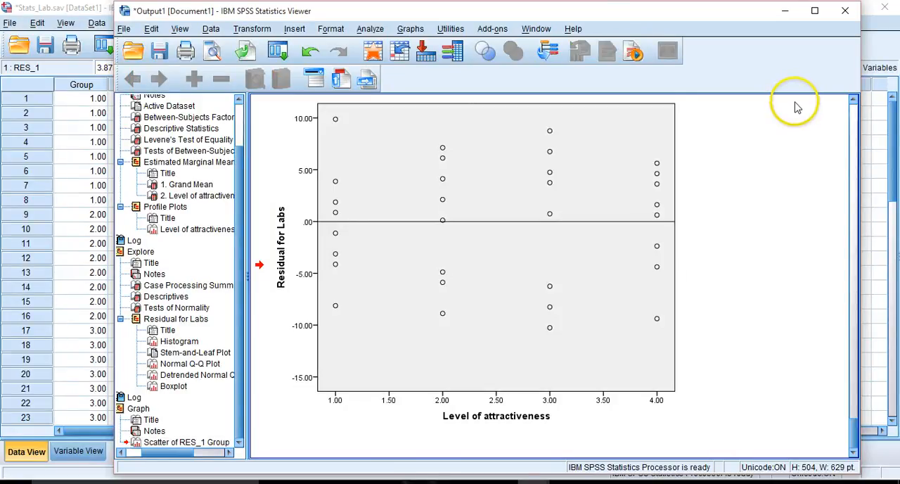
{"action": "mouse_move", "coordinate": [793, 87]}
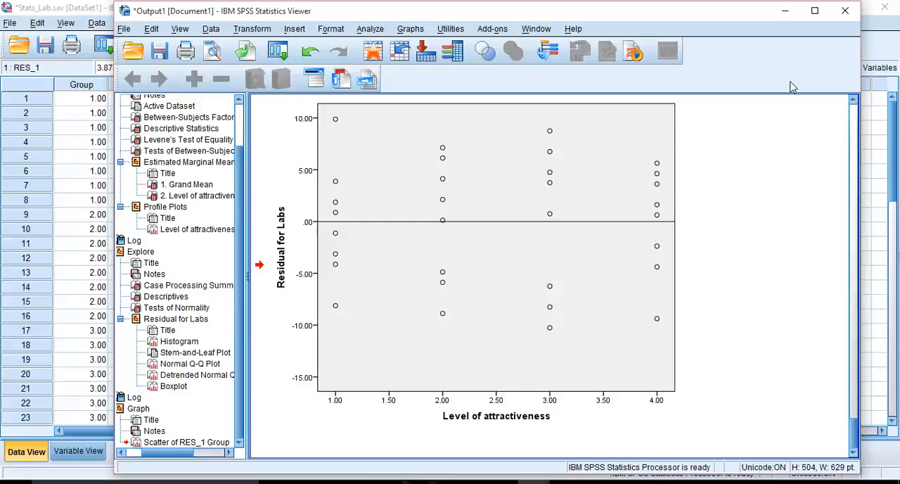
{"action": "mouse_move", "coordinate": [370, 29]}
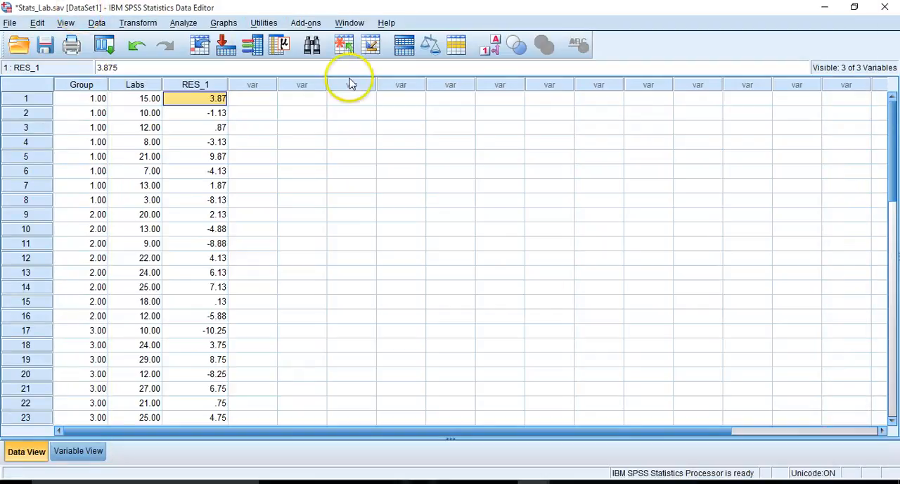
- Open the legacy K Independent Samples nonparametric test dialog
{"action": "left_click", "coordinate": [177, 22]}
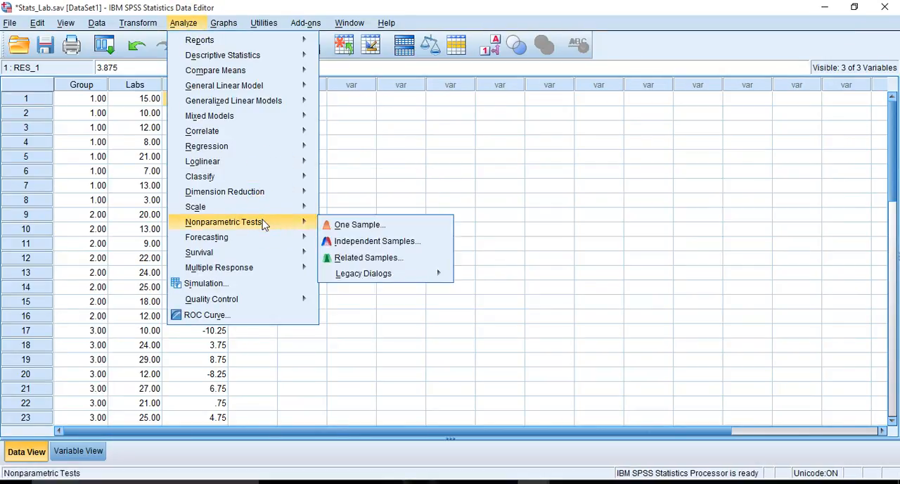
{"action": "mouse_move", "coordinate": [430, 253]}
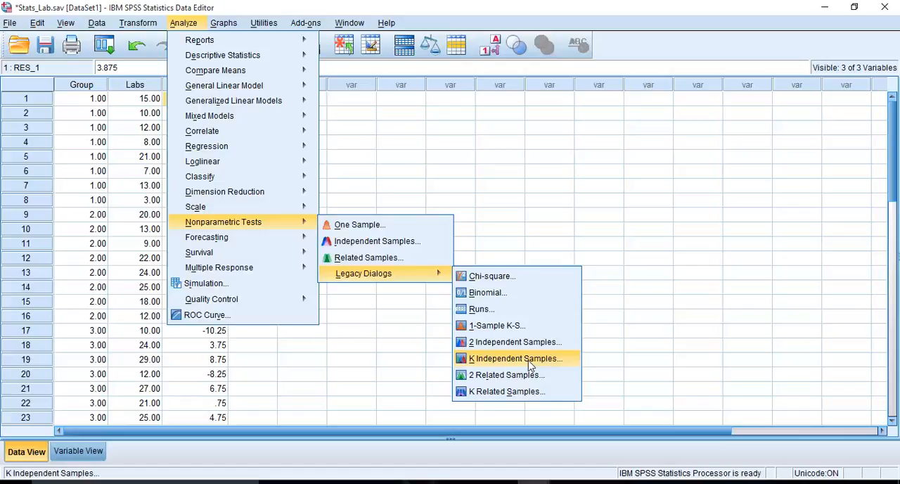
{"action": "left_click", "coordinate": [515, 357]}
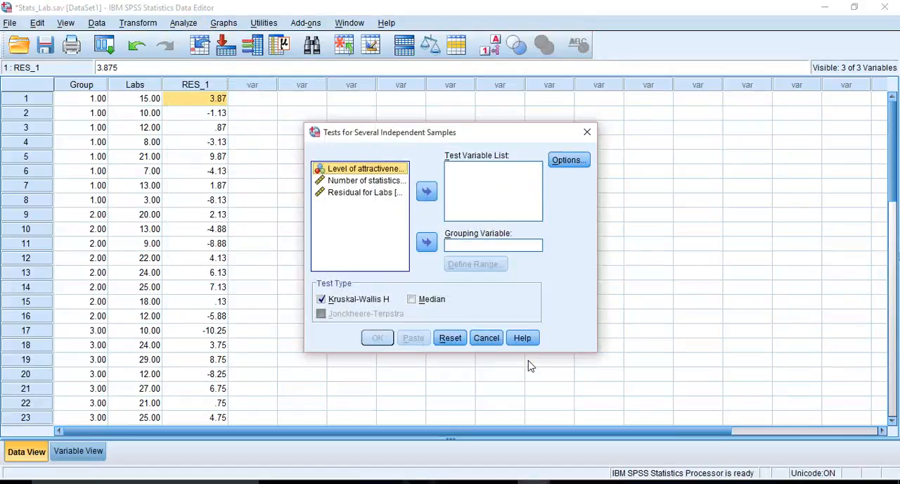
{"action": "mouse_move", "coordinate": [372, 315]}
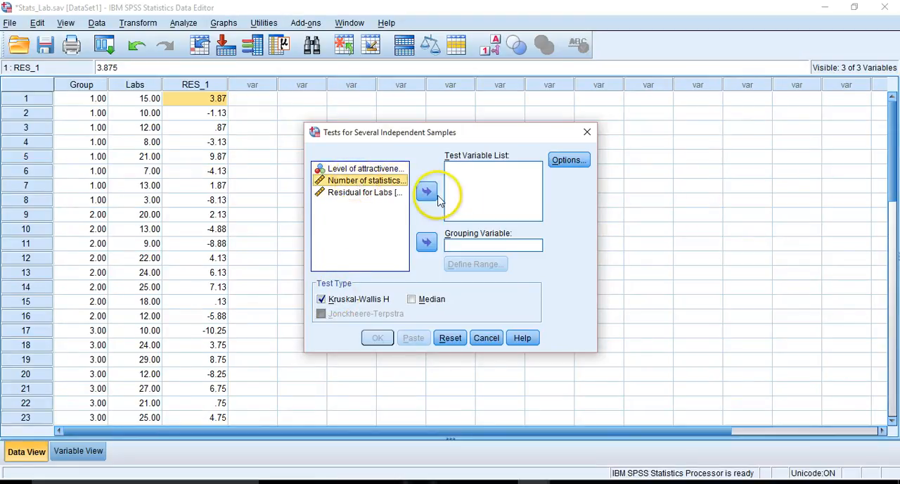
- Set Number of statistics labs as test variable and Group as grouping variable
{"action": "left_click", "coordinate": [426, 191]}
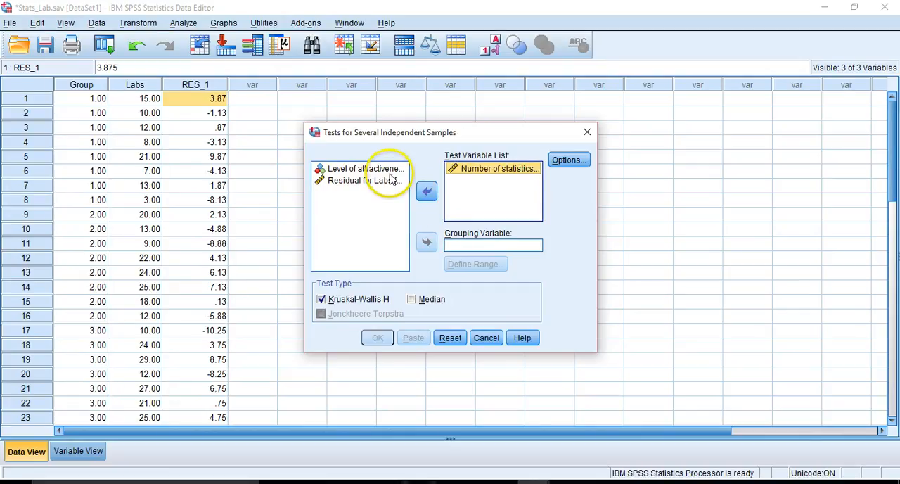
{"action": "left_click", "coordinate": [361, 169]}
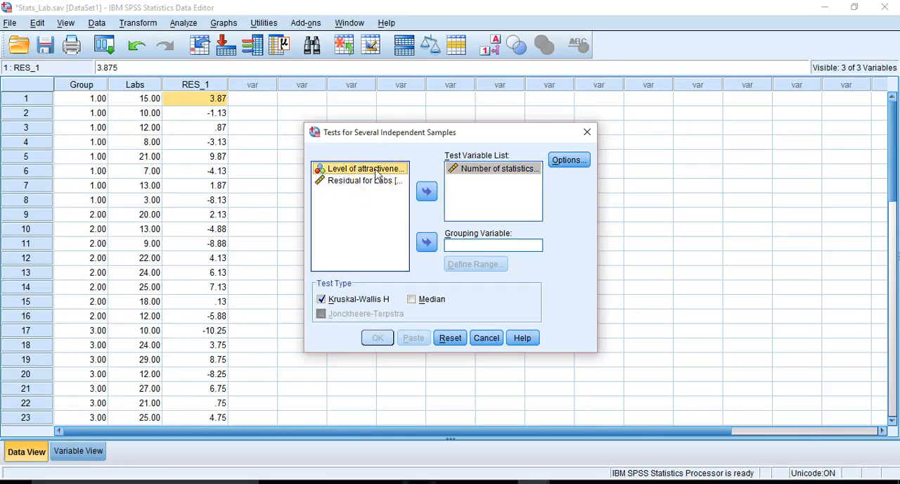
{"action": "left_click", "coordinate": [426, 242]}
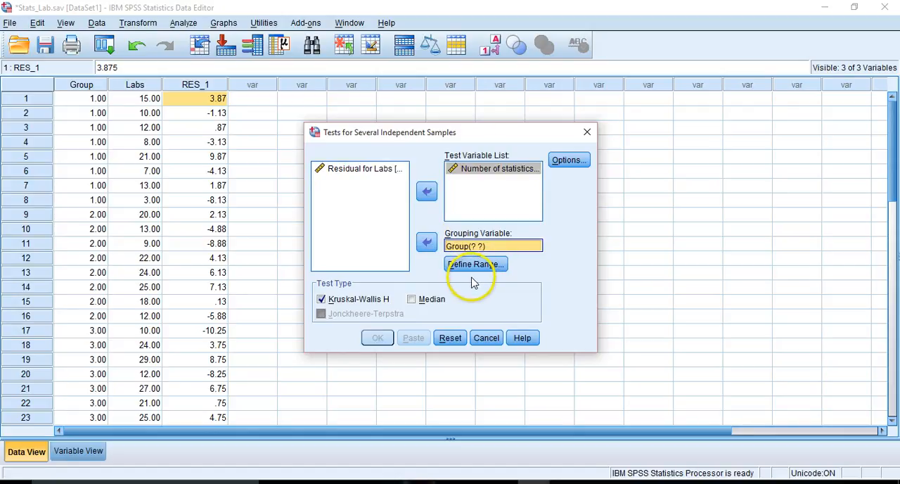
- Define the Group range as 1 to 4 and run the Kruskal-Wallis test
{"action": "left_click", "coordinate": [475, 265]}
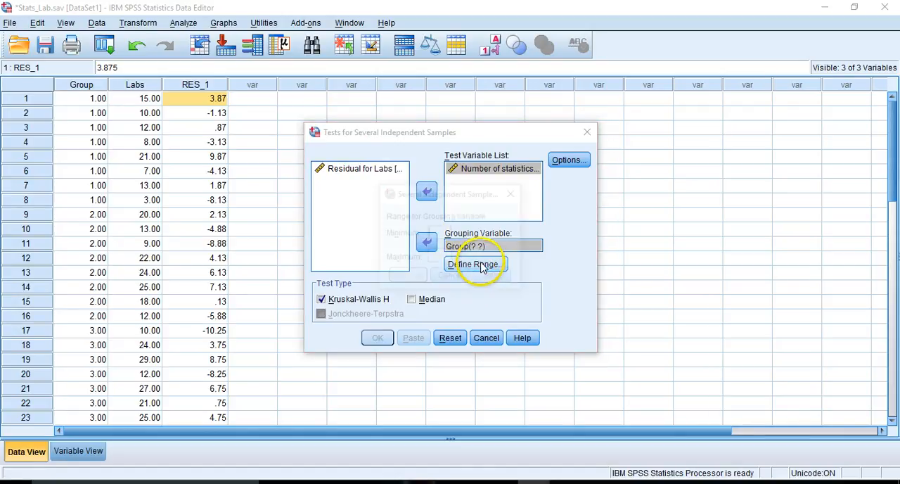
{"action": "left_click", "coordinate": [475, 264]}
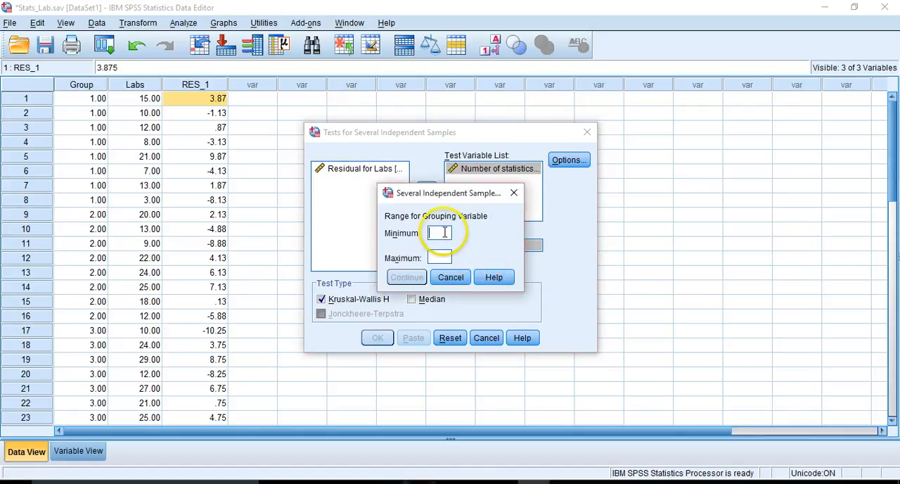
{"action": "type", "text": "1"}
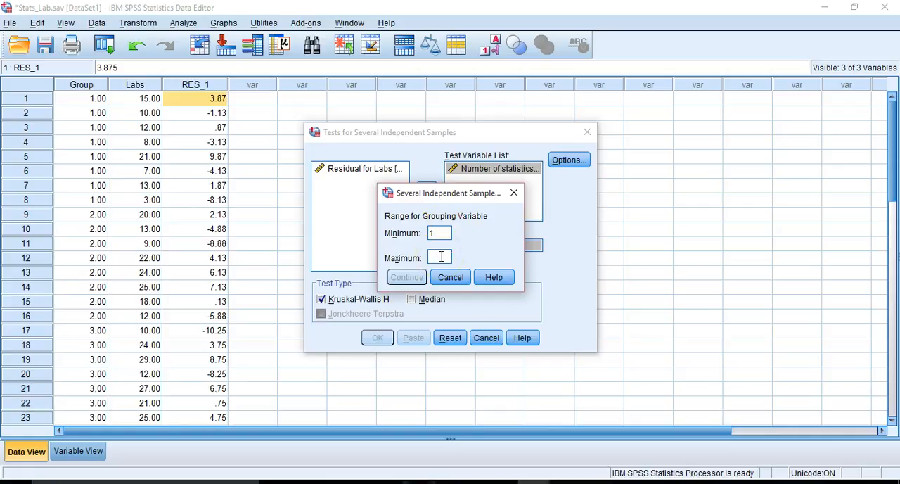
{"action": "type", "text": "4"}
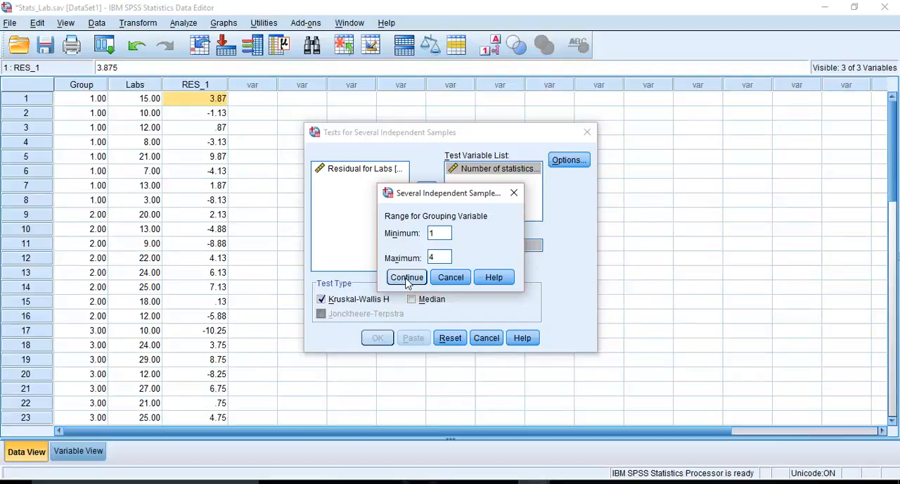
{"action": "left_click", "coordinate": [407, 277]}
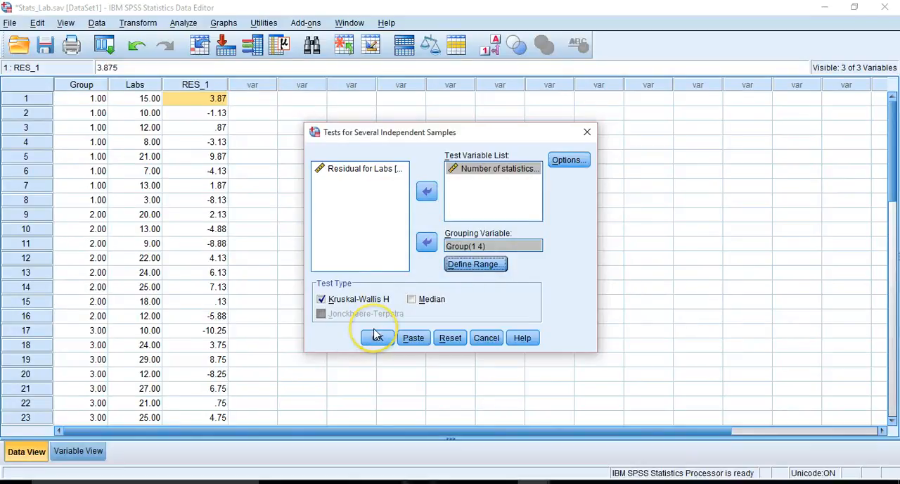
{"action": "left_click", "coordinate": [377, 338]}
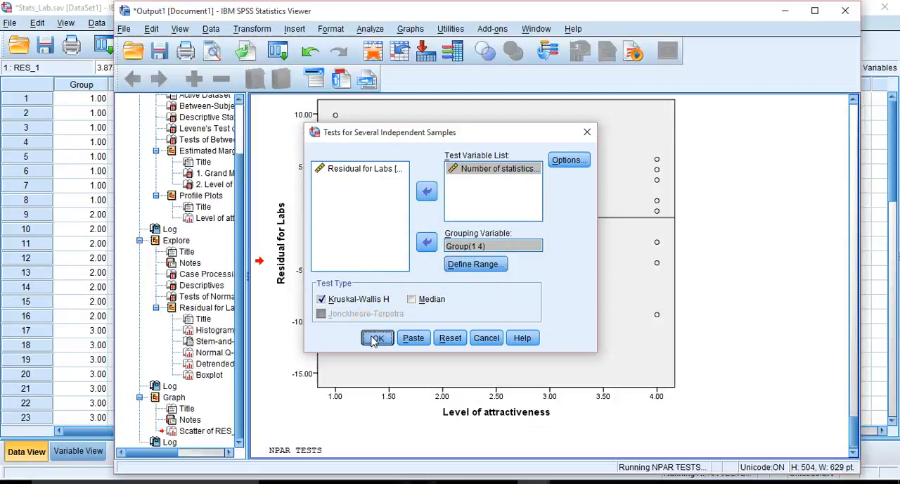
{"action": "left_click", "coordinate": [377, 337]}
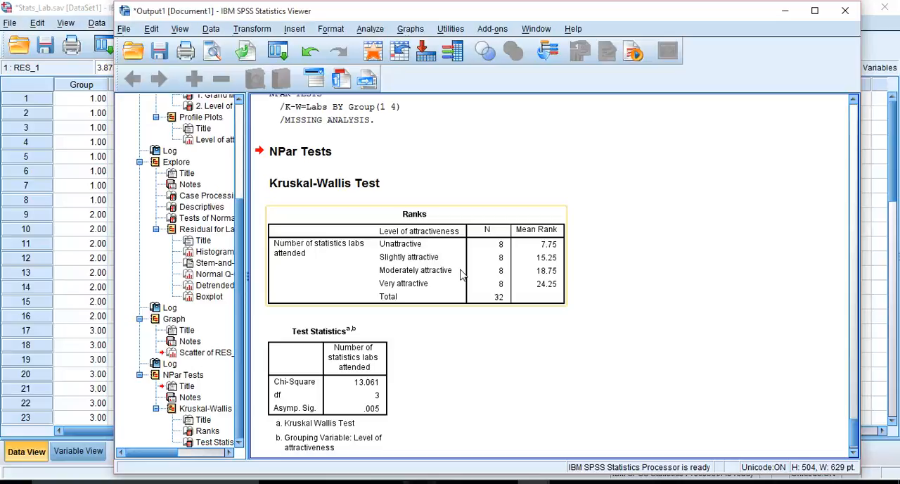
{"action": "mouse_move", "coordinate": [551, 250]}
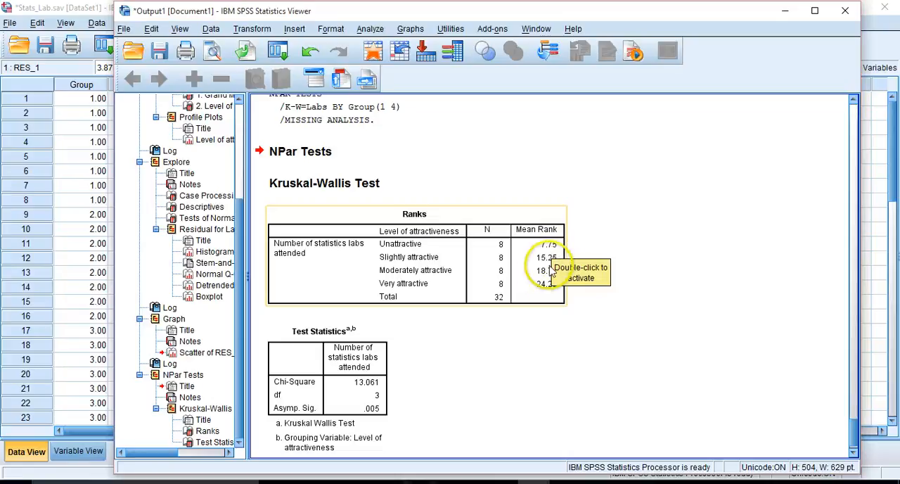
{"action": "mouse_move", "coordinate": [608, 315]}
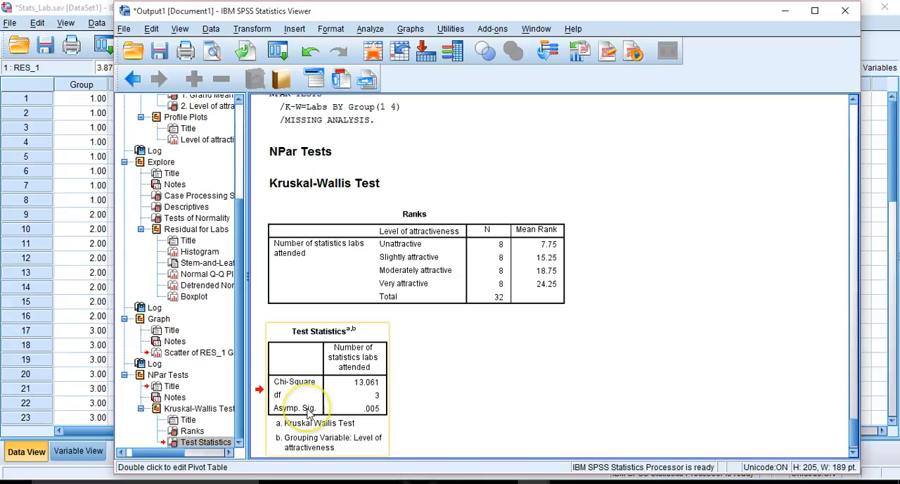
{"action": "mouse_move", "coordinate": [321, 415]}
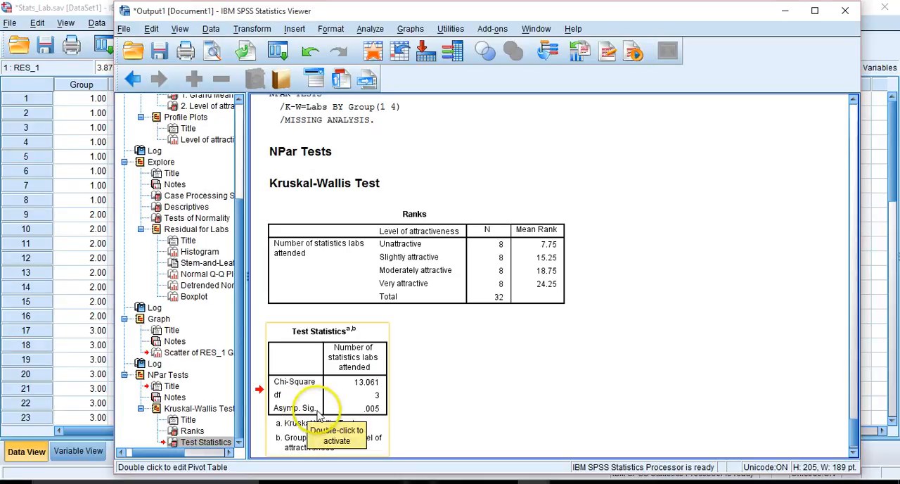
{"action": "mouse_move", "coordinate": [476, 415]}
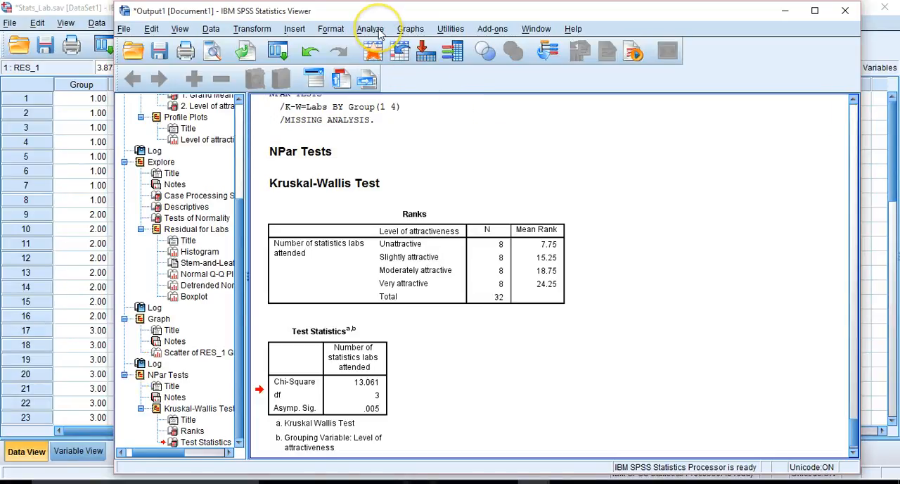
{"action": "left_click", "coordinate": [371, 28]}
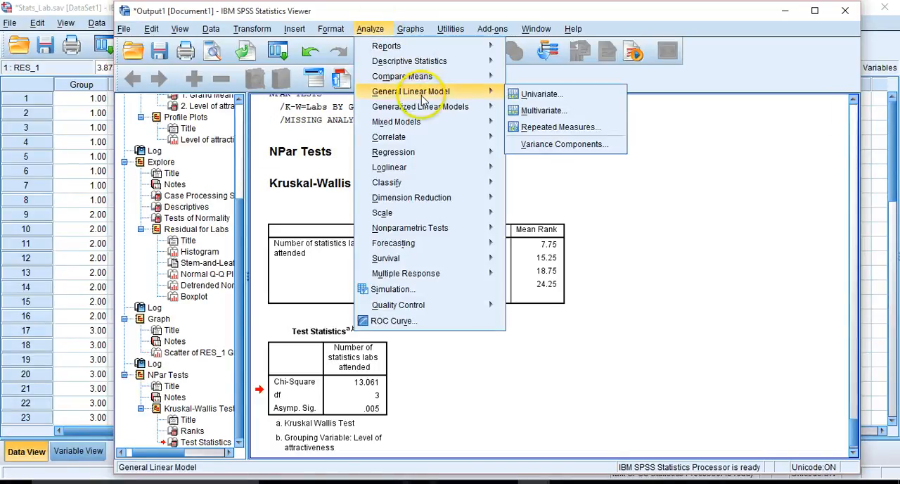
{"action": "mouse_move", "coordinate": [420, 99]}
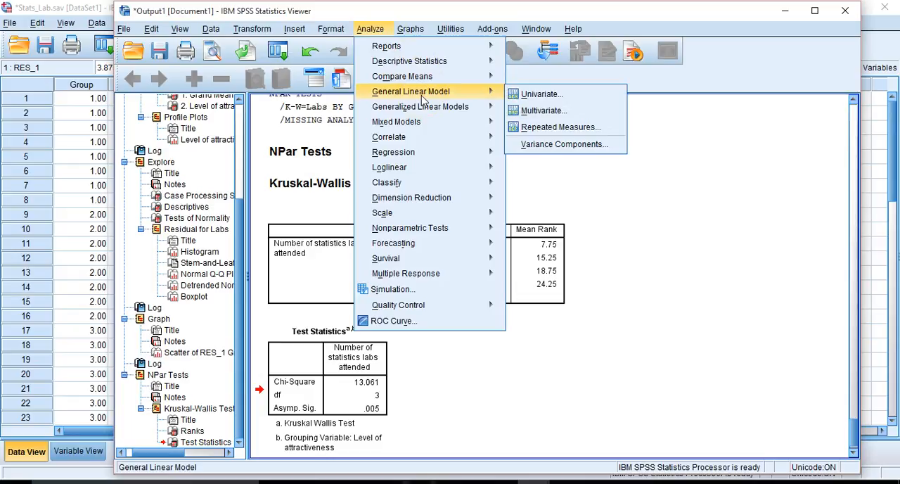
{"action": "mouse_move", "coordinate": [402, 76]}
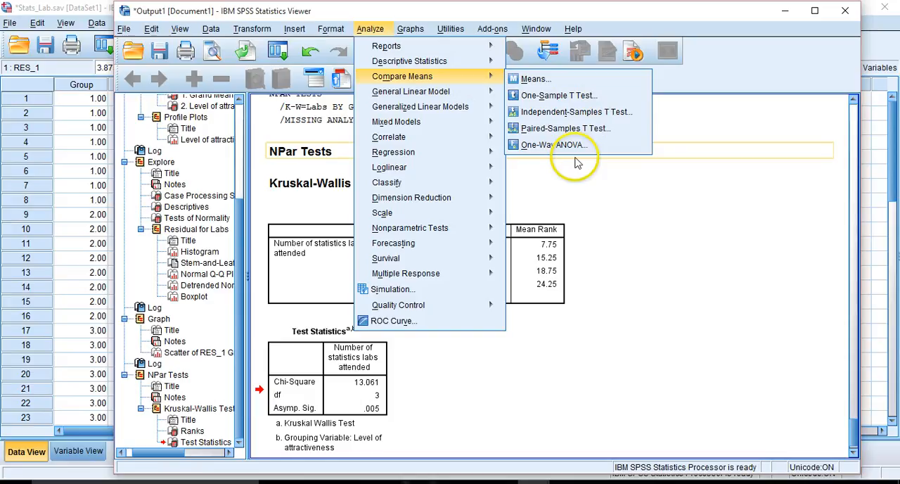
- Set labs attended as dependent and level of attractiveness as factor in One-Way ANOVA
{"action": "left_click", "coordinate": [551, 145]}
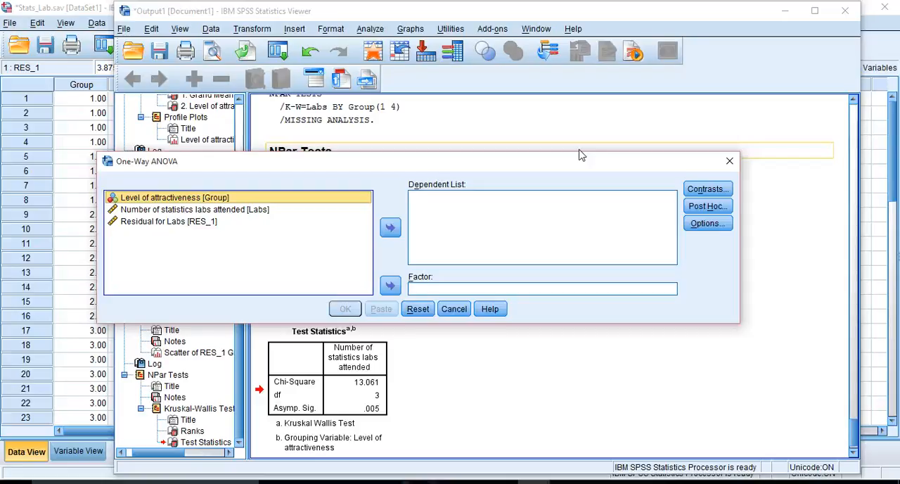
{"action": "left_click", "coordinate": [372, 28]}
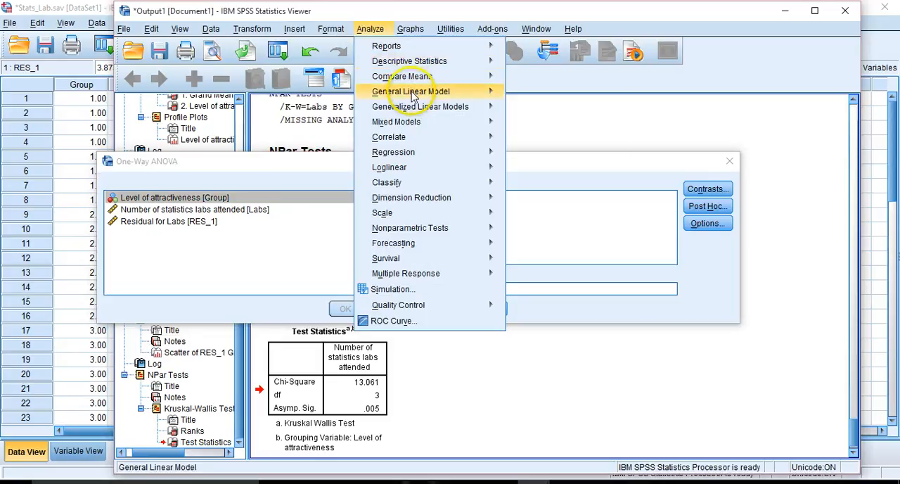
{"action": "mouse_move", "coordinate": [408, 90]}
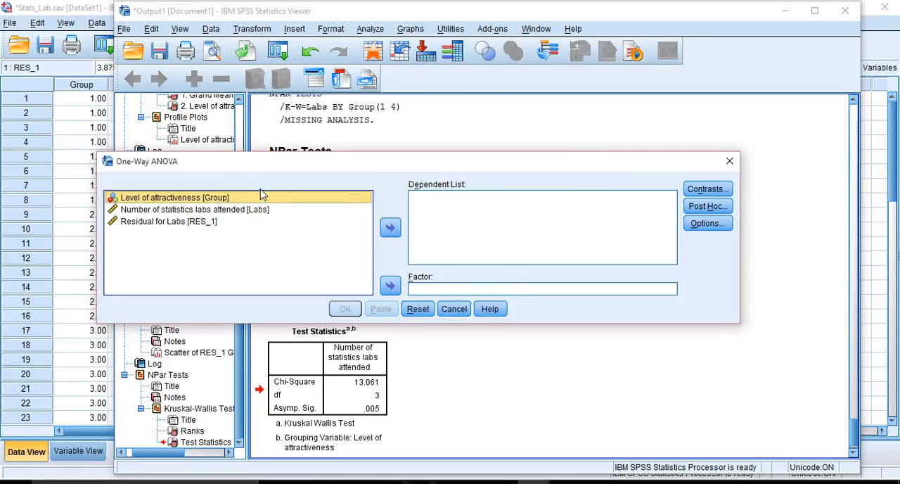
{"action": "mouse_move", "coordinate": [391, 286]}
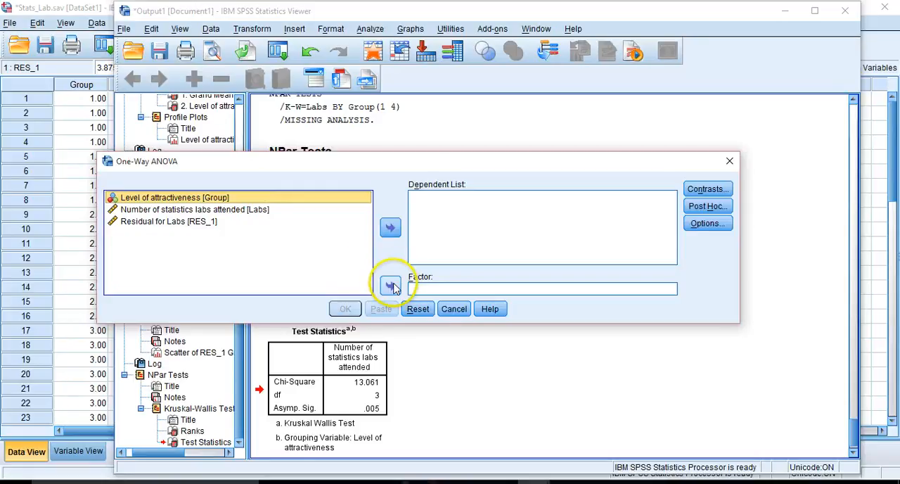
{"action": "left_click", "coordinate": [389, 284]}
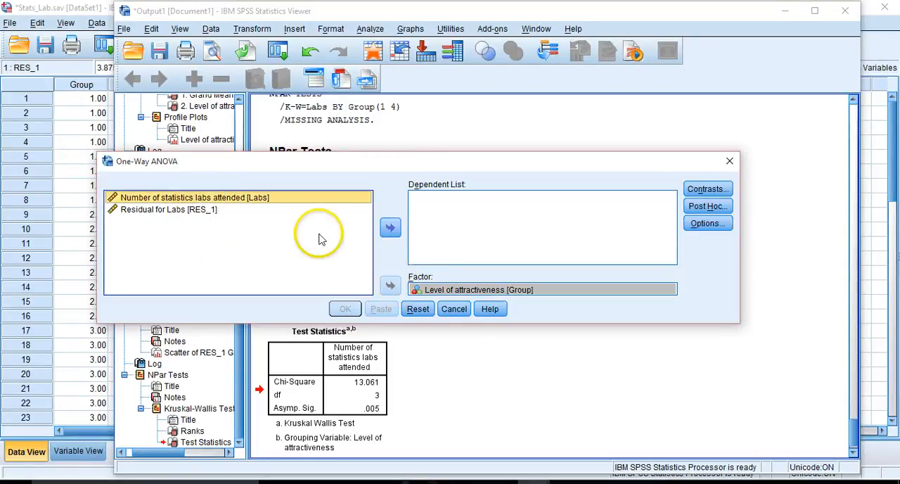
{"action": "mouse_move", "coordinate": [391, 228]}
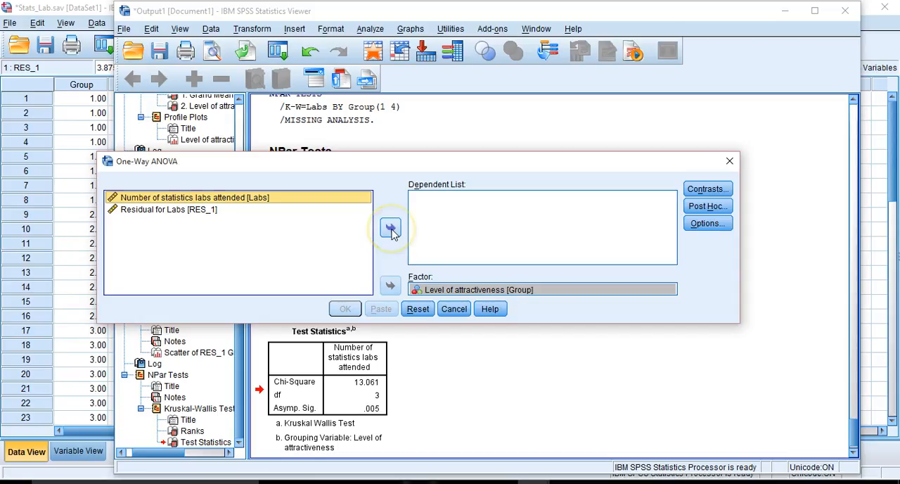
{"action": "left_click", "coordinate": [391, 227]}
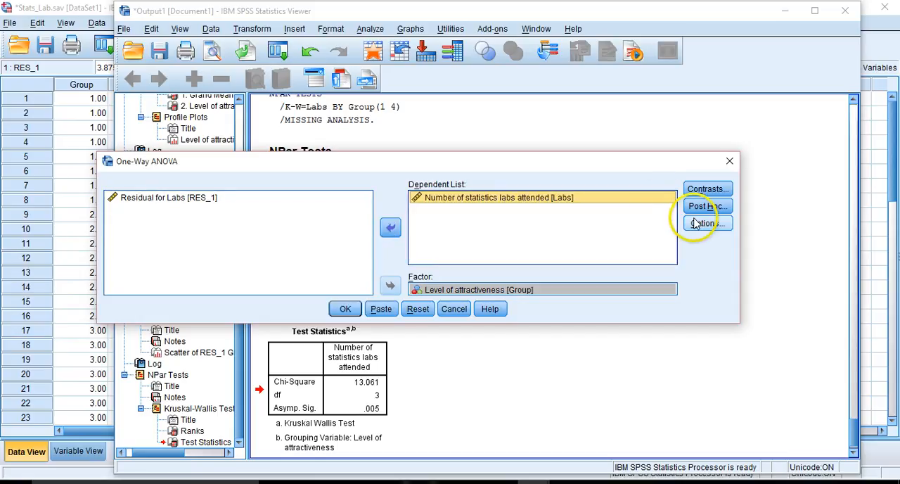
- Request Descriptive, Homogeneity of variance, Brown-Forsythe, Welch and Means plot, then run the ANOVA
{"action": "left_click", "coordinate": [706, 222]}
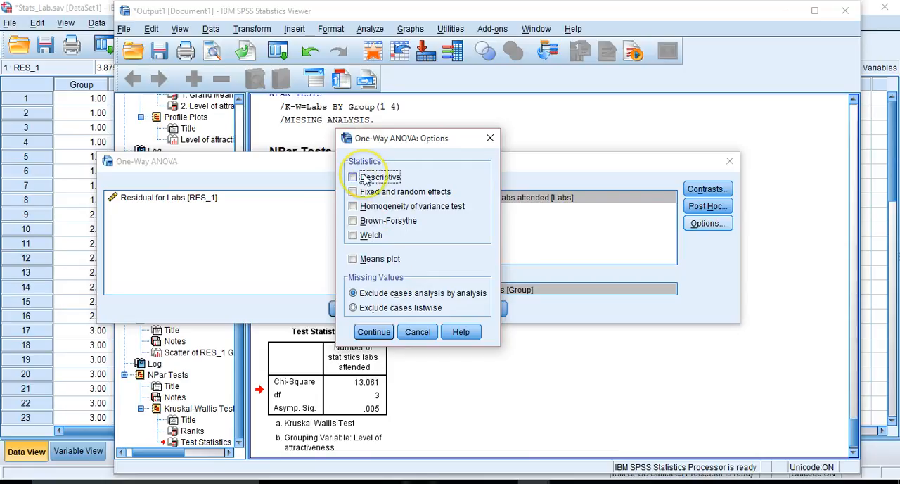
{"action": "left_click", "coordinate": [353, 177]}
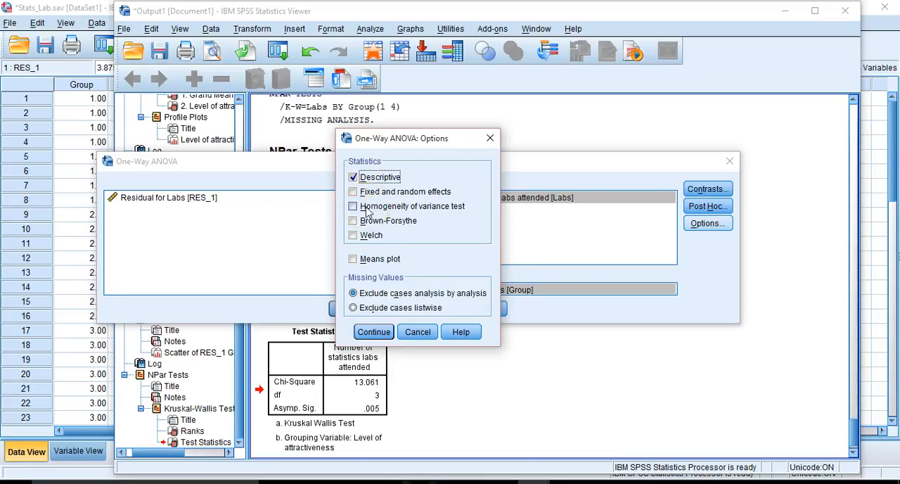
{"action": "left_click", "coordinate": [353, 205]}
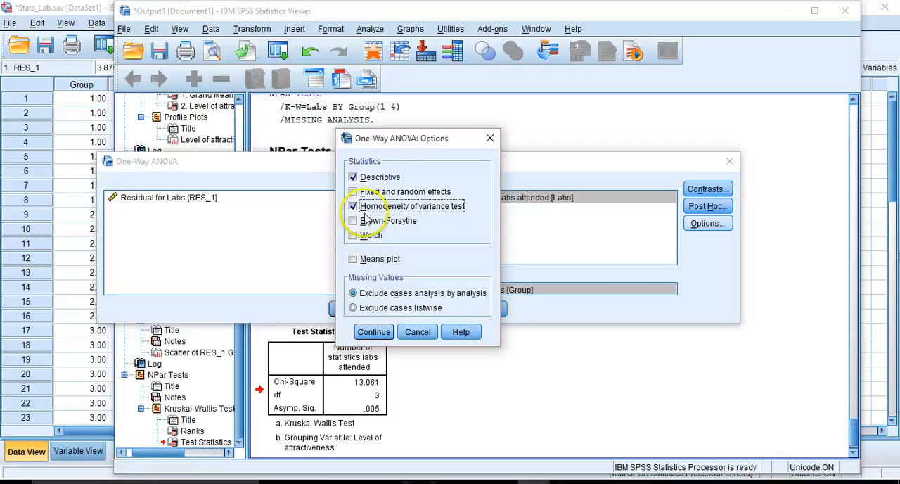
{"action": "left_click", "coordinate": [351, 219]}
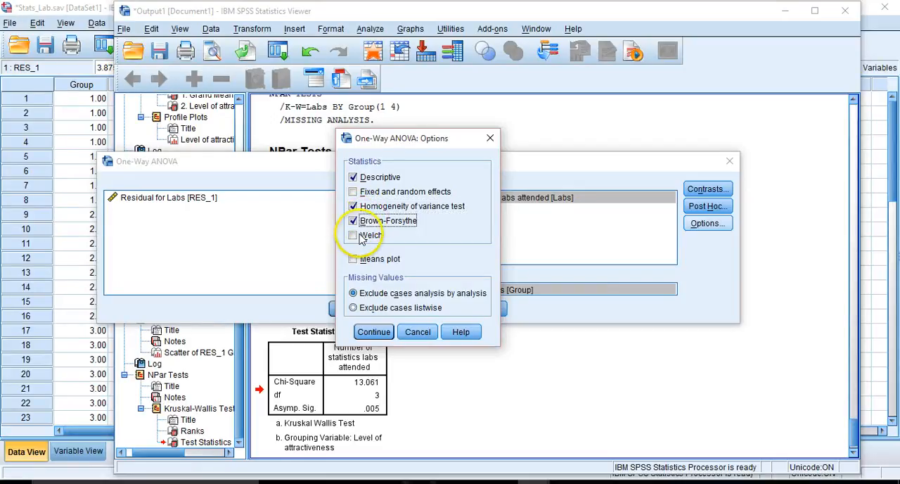
{"action": "left_click", "coordinate": [353, 235]}
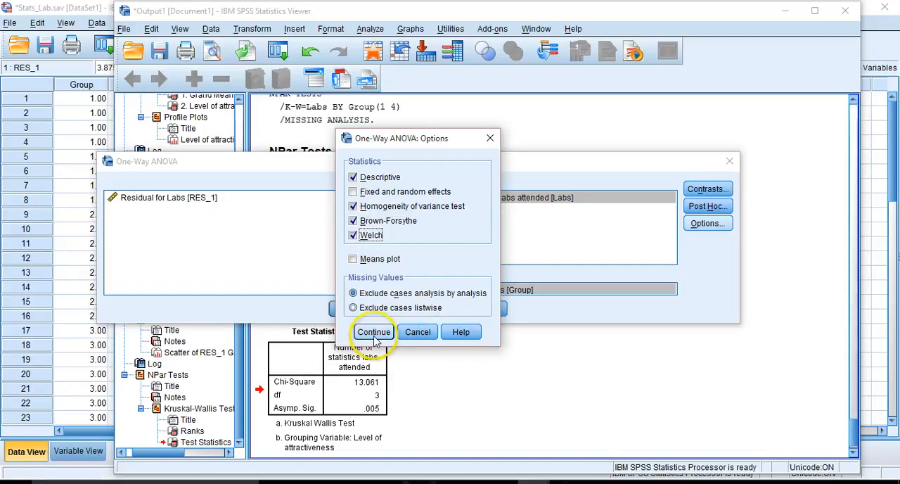
{"action": "left_click", "coordinate": [353, 259]}
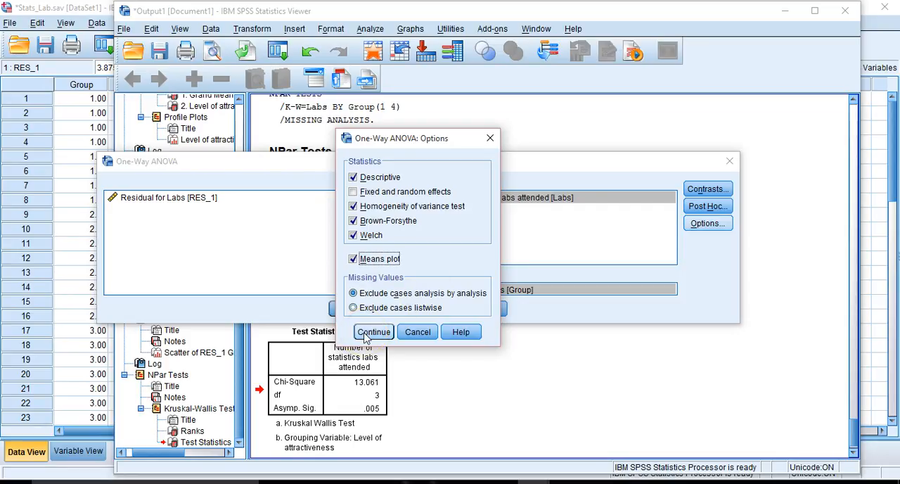
{"action": "left_click", "coordinate": [375, 332]}
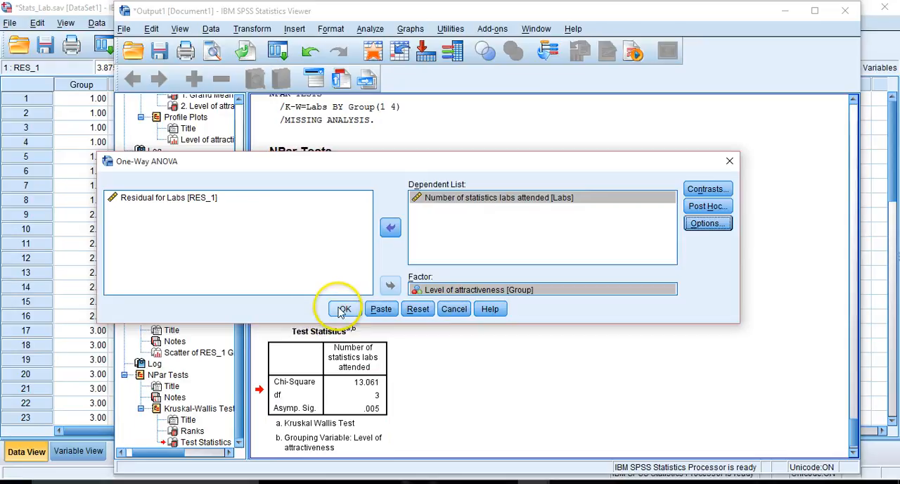
{"action": "left_click", "coordinate": [343, 308]}
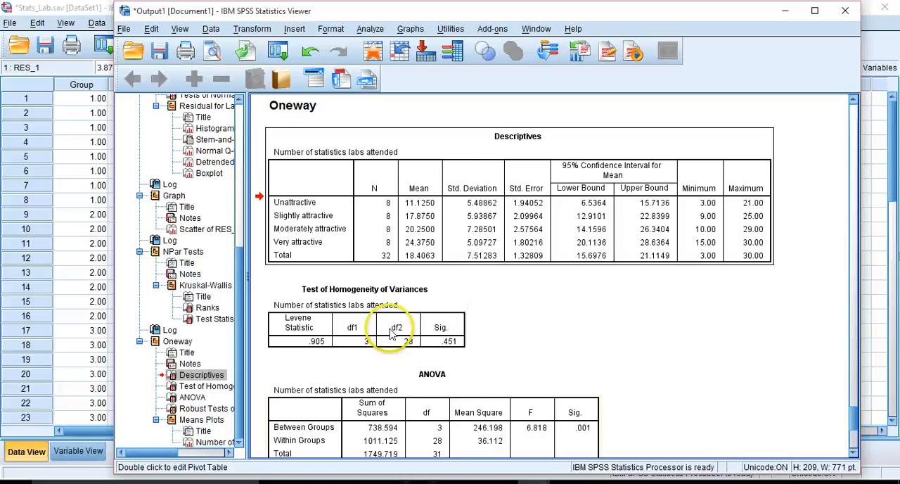
- Review the Levene table, then the ANOVA and Robust Tests (Welch 7.862, Brown-Forsythe 6.818)
{"action": "left_click", "coordinate": [176, 386]}
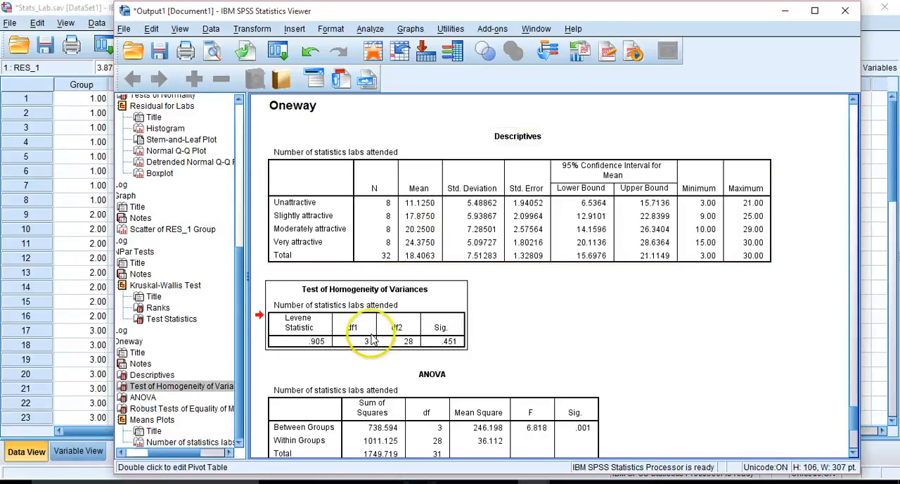
{"action": "mouse_move", "coordinate": [615, 348]}
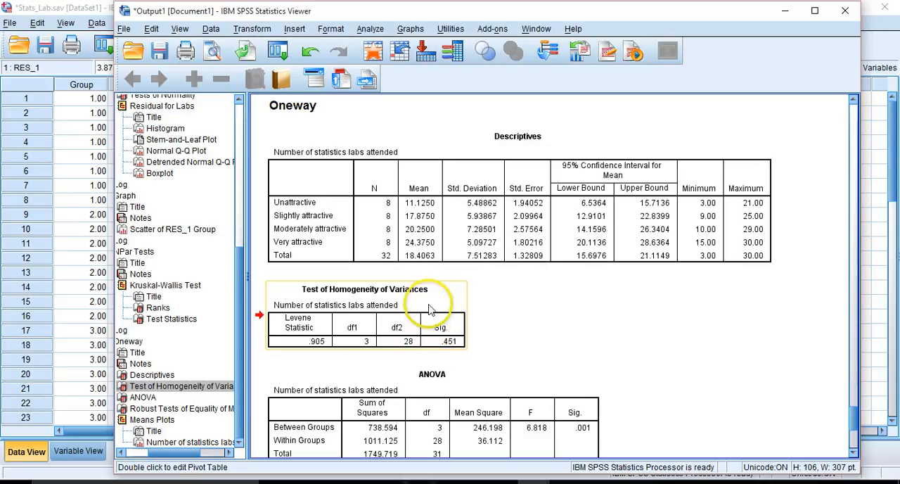
{"action": "mouse_move", "coordinate": [498, 350]}
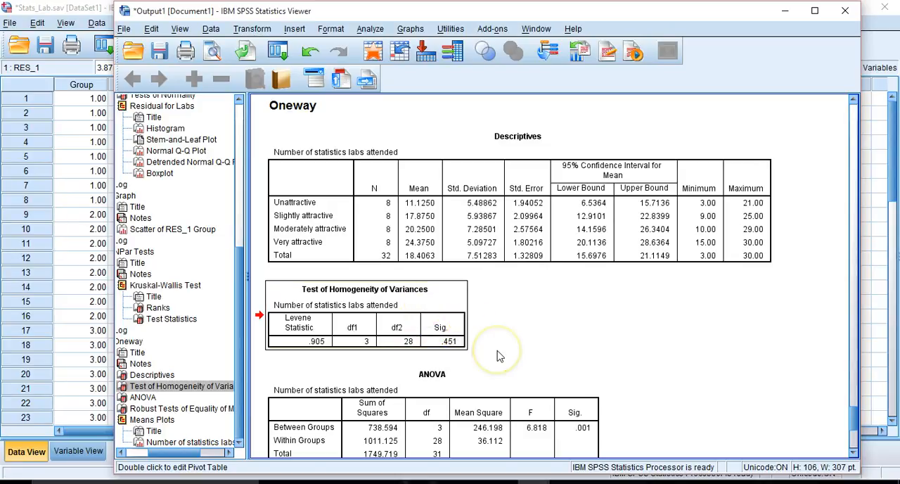
{"action": "mouse_move", "coordinate": [668, 436]}
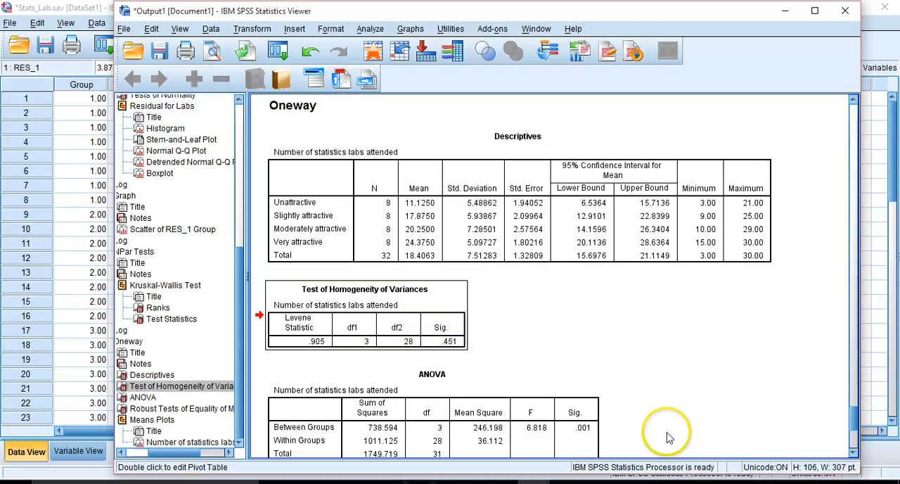
{"action": "scroll", "scroll_direction": "down", "scroll_amount": 3}
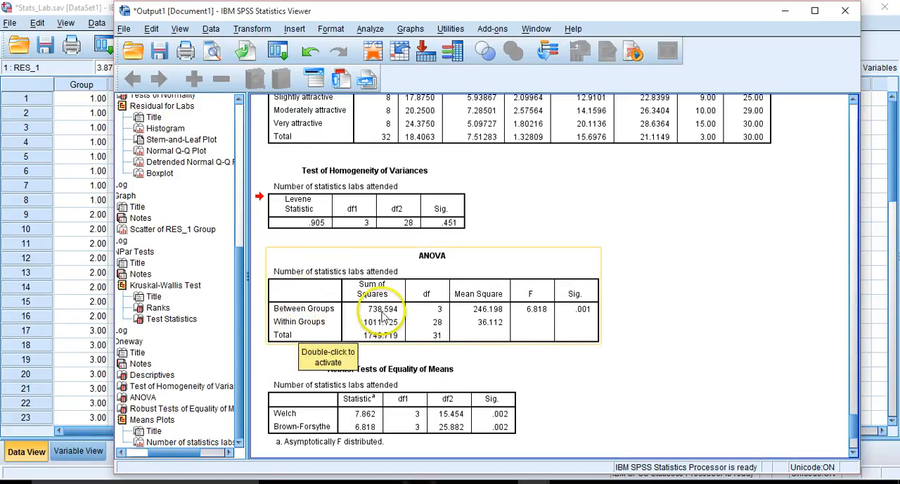
{"action": "mouse_move", "coordinate": [467, 297]}
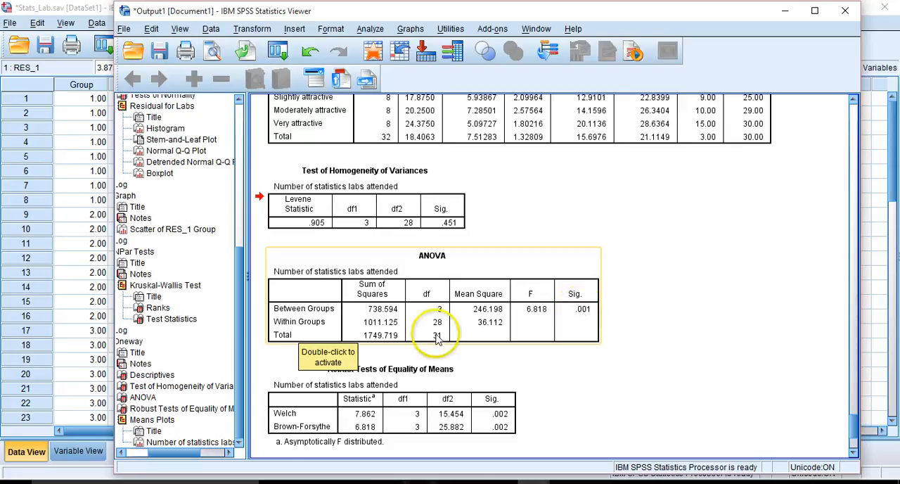
{"action": "mouse_move", "coordinate": [729, 368]}
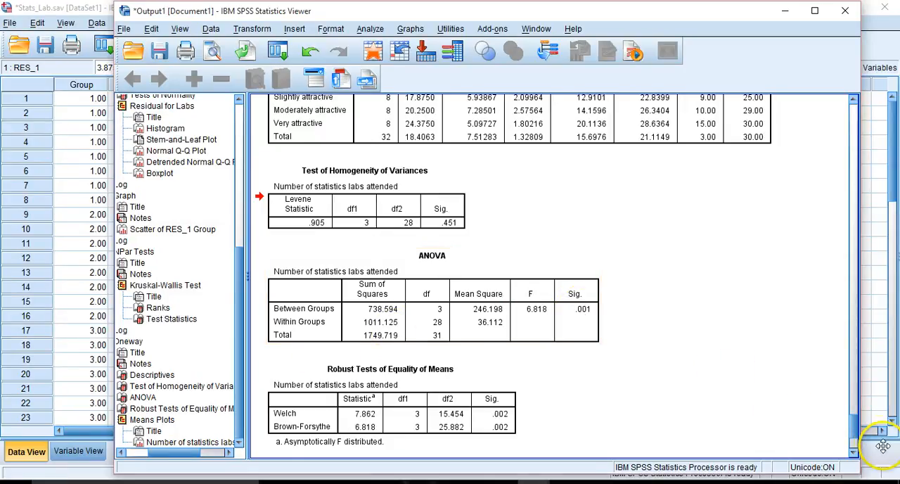
- Scroll the Output Viewer down to the Means Plot of labs attended by attractiveness
{"action": "scroll", "scroll_direction": "down", "scroll_amount": 3}
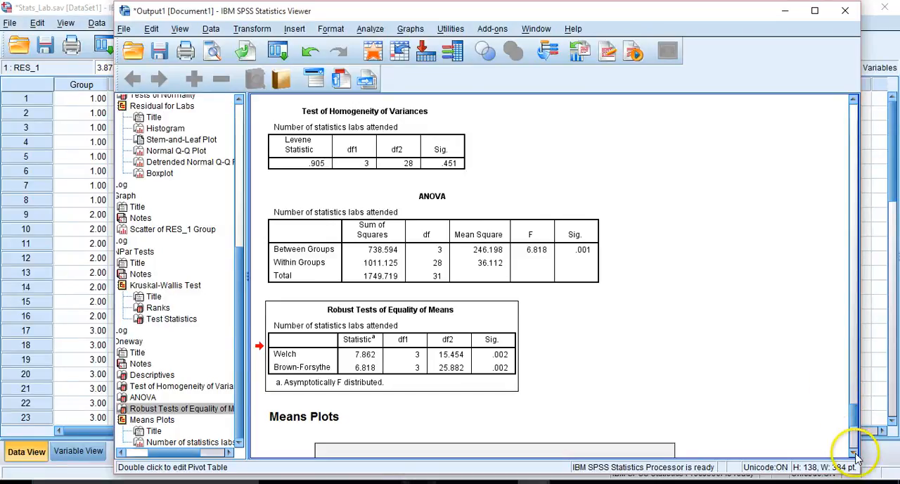
{"action": "scroll", "scroll_direction": "down", "scroll_amount": 3}
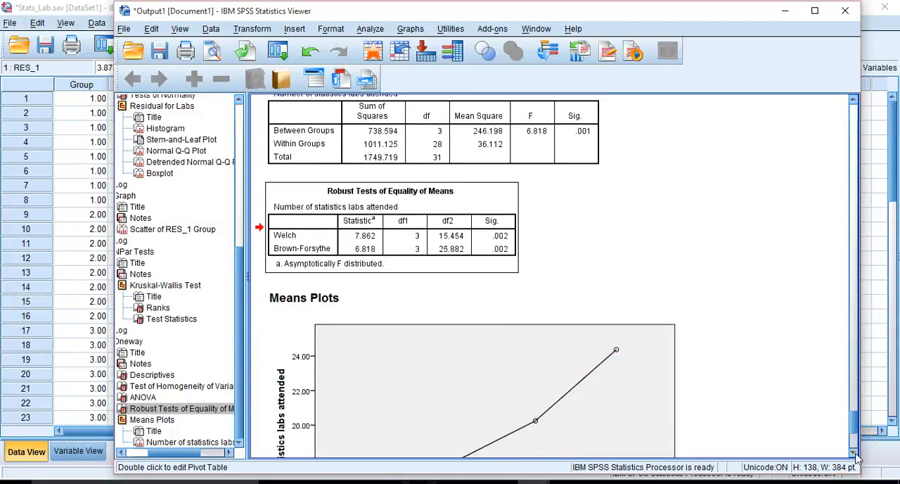
{"action": "scroll", "scroll_direction": "down", "scroll_amount": 3}
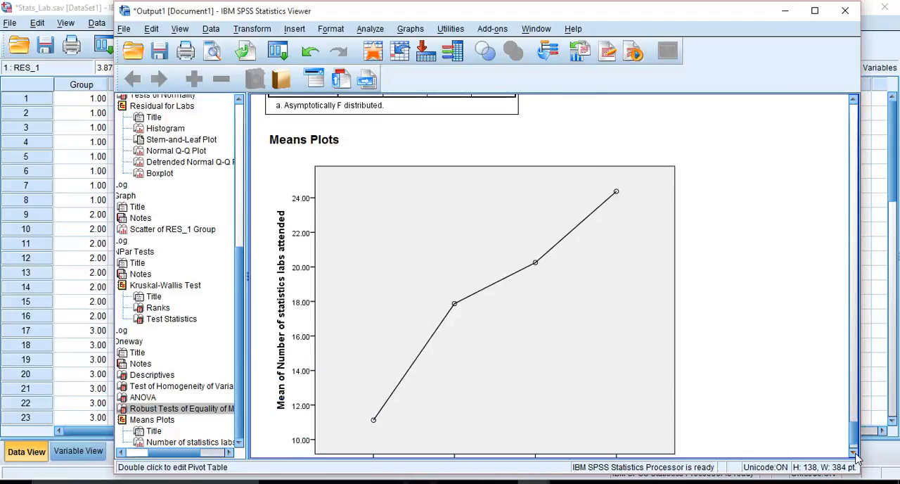
{"action": "scroll", "scroll_direction": "down", "scroll_amount": 3}
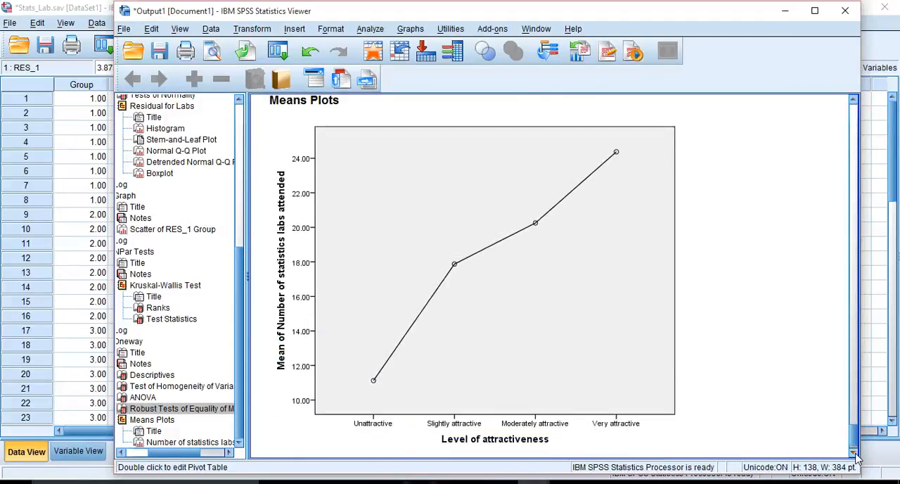